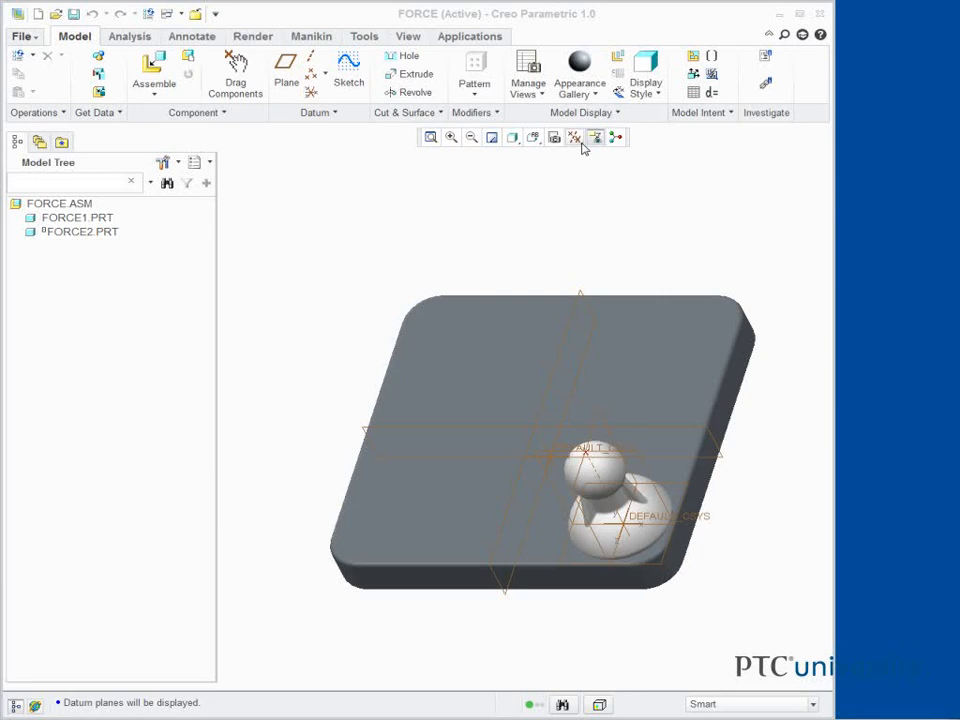
# Step: Turn off coordinate system and plane display in the Datum Display Filters
pyautogui.click(575, 137)
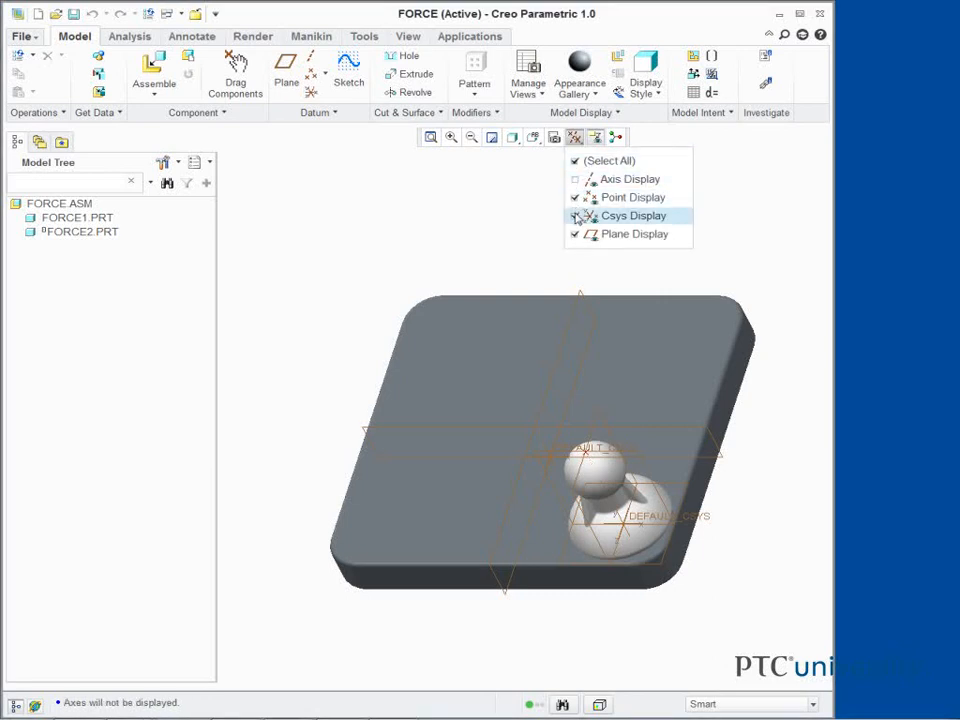
pyautogui.click(575, 234)
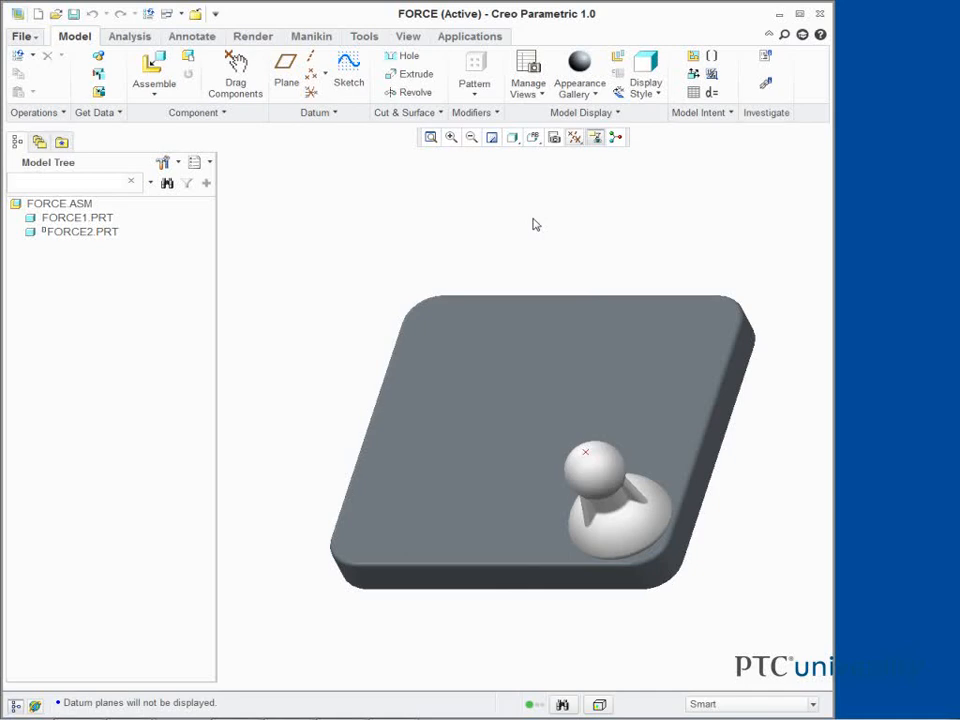
pyautogui.moveTo(507, 179)
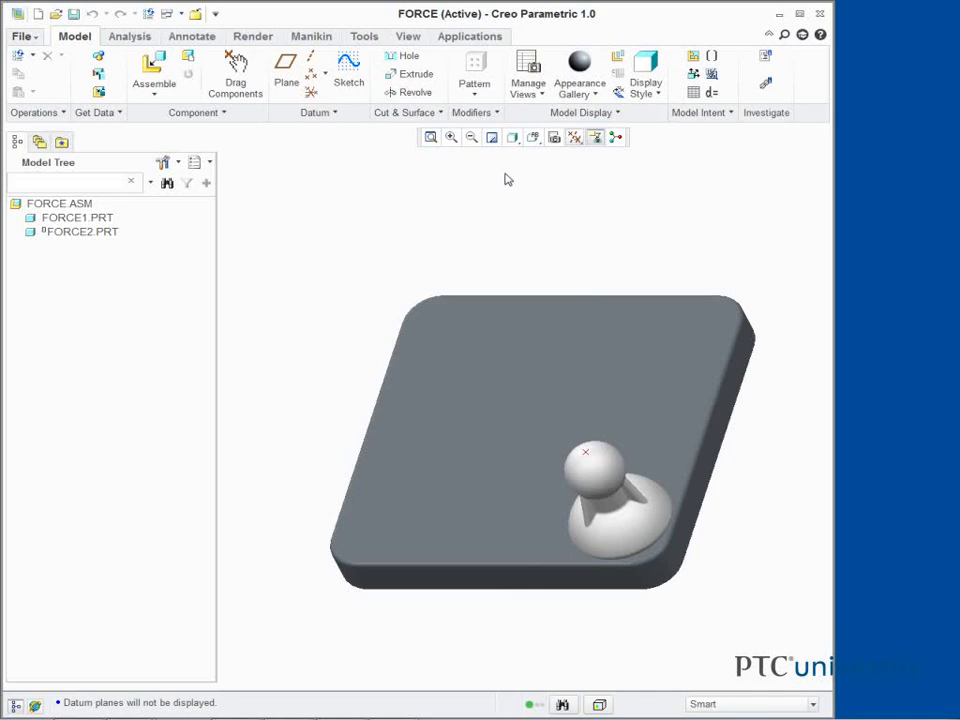
# Step: Switch to the Mechanism application from the Applications ribbon
pyautogui.click(469, 36)
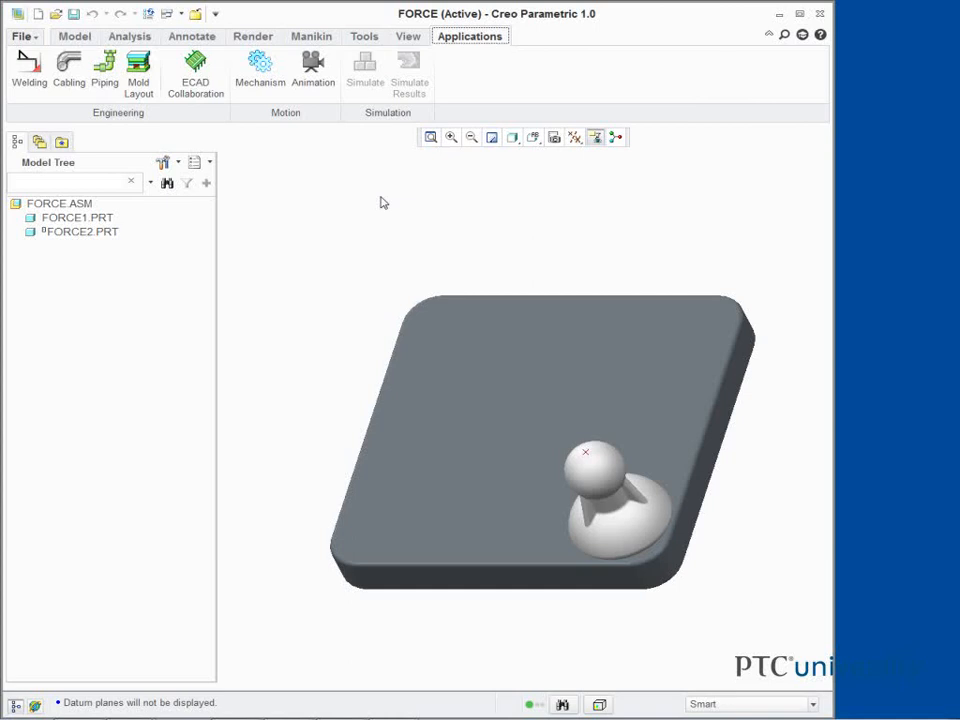
pyautogui.click(259, 68)
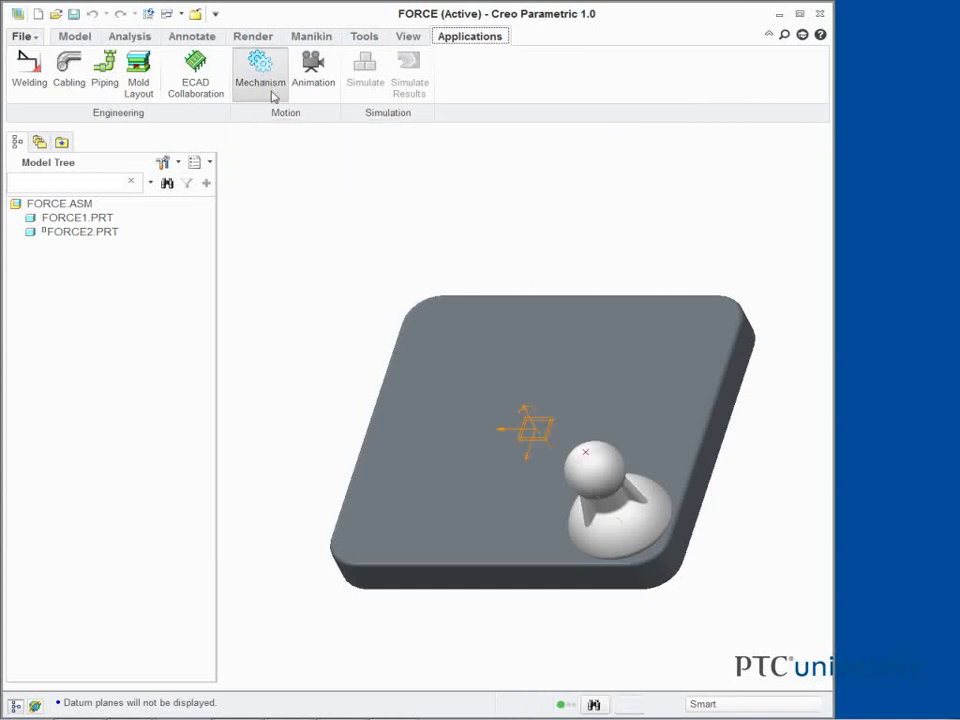
pyautogui.click(260, 72)
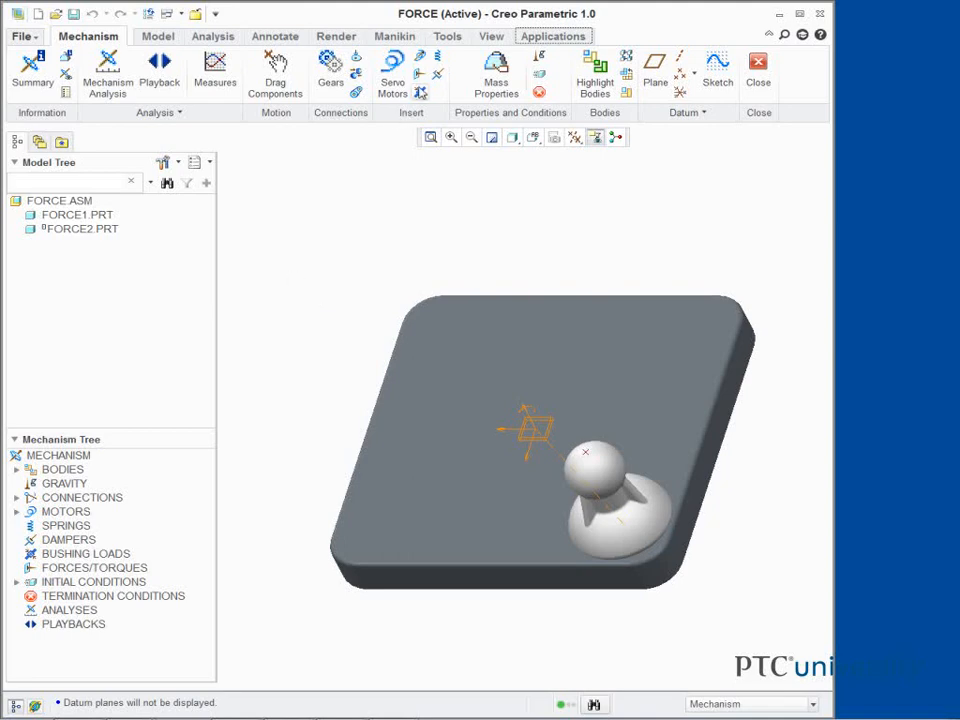
# Step: Define a point force on FORCE2's LOAD_POINT with constant magnitude 0.005
pyautogui.click(420, 75)
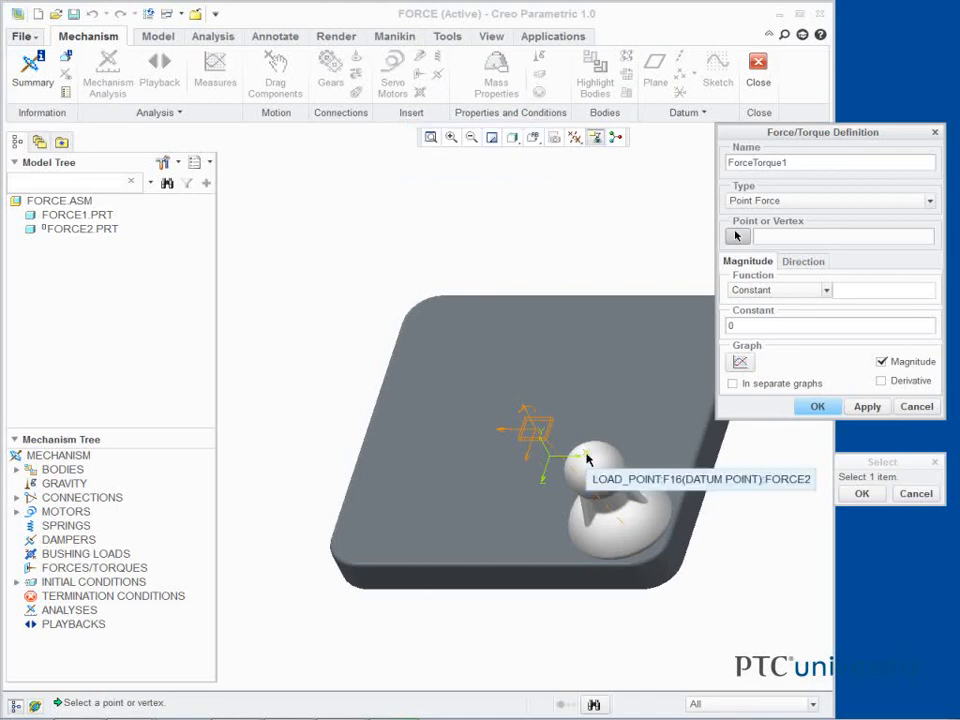
pyautogui.click(588, 458)
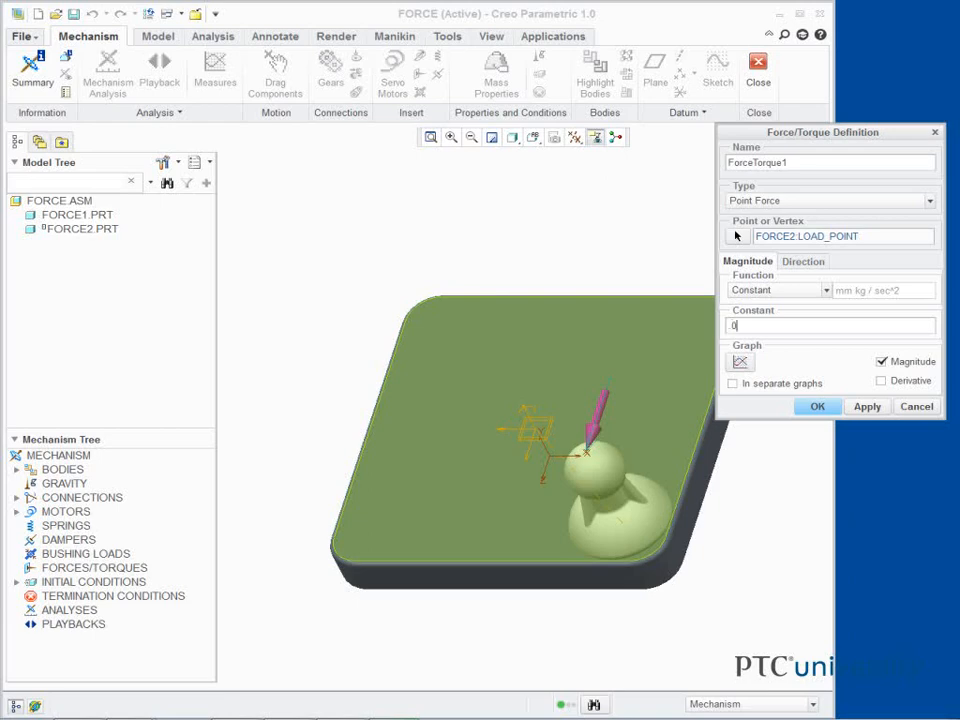
pyautogui.write('0.005')
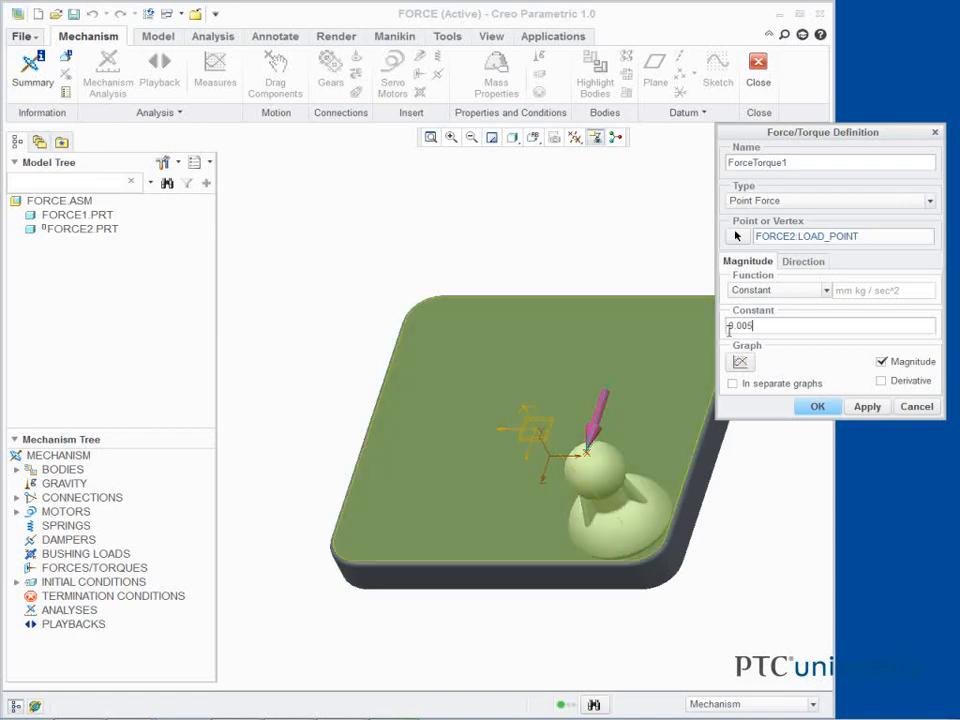
# Step: Direct ForceTorque1 along WCS vector (-0.5, 0, -0.25) and complete the force
pyautogui.click(803, 261)
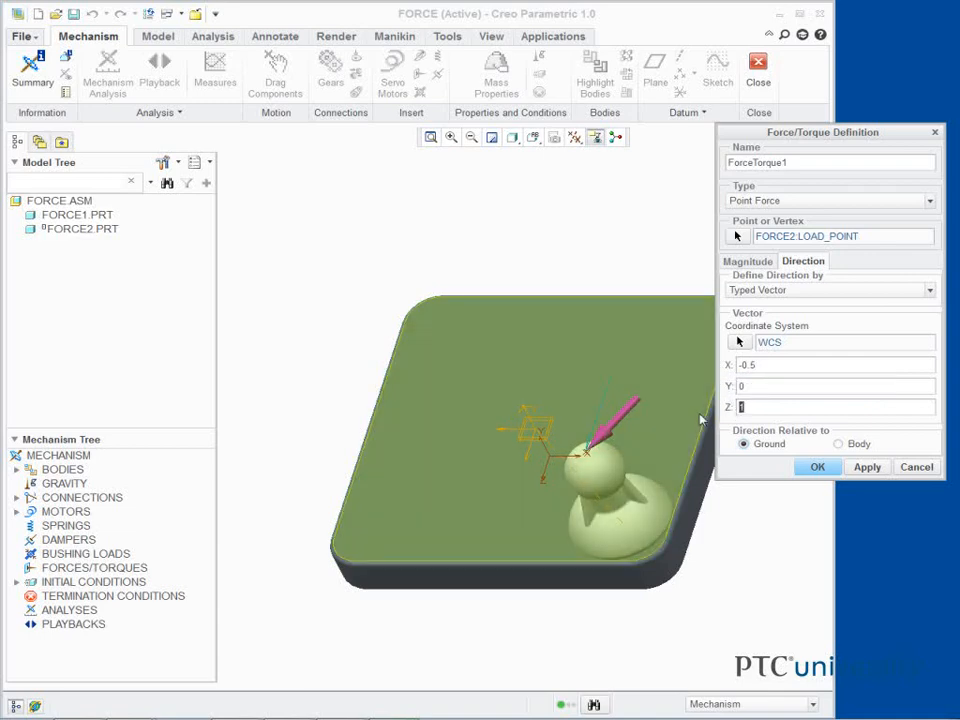
pyautogui.write('-2')
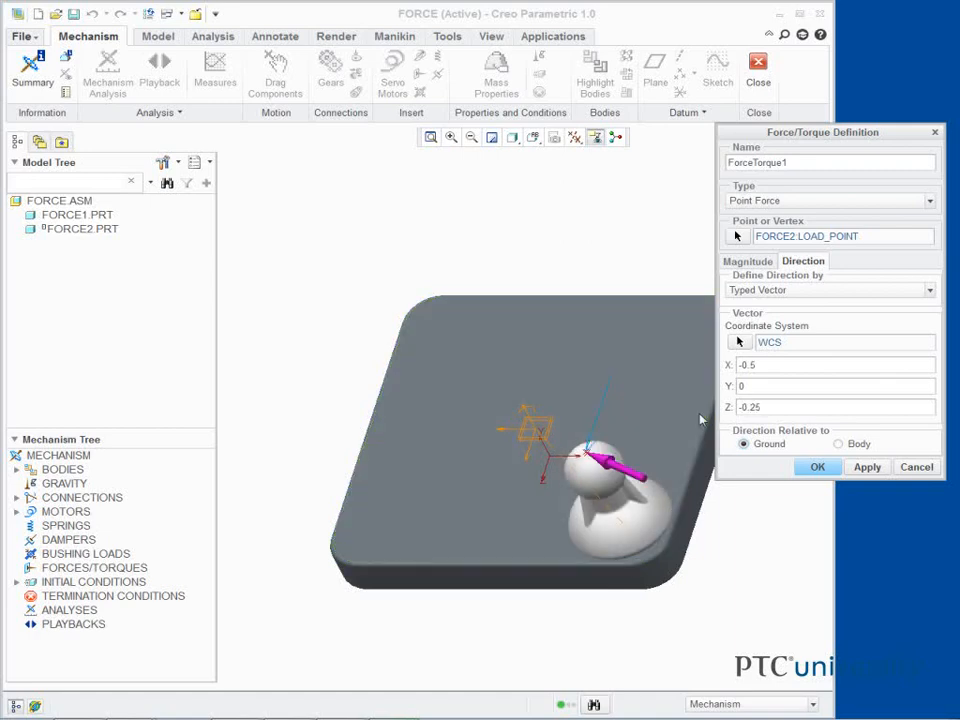
pyautogui.click(817, 466)
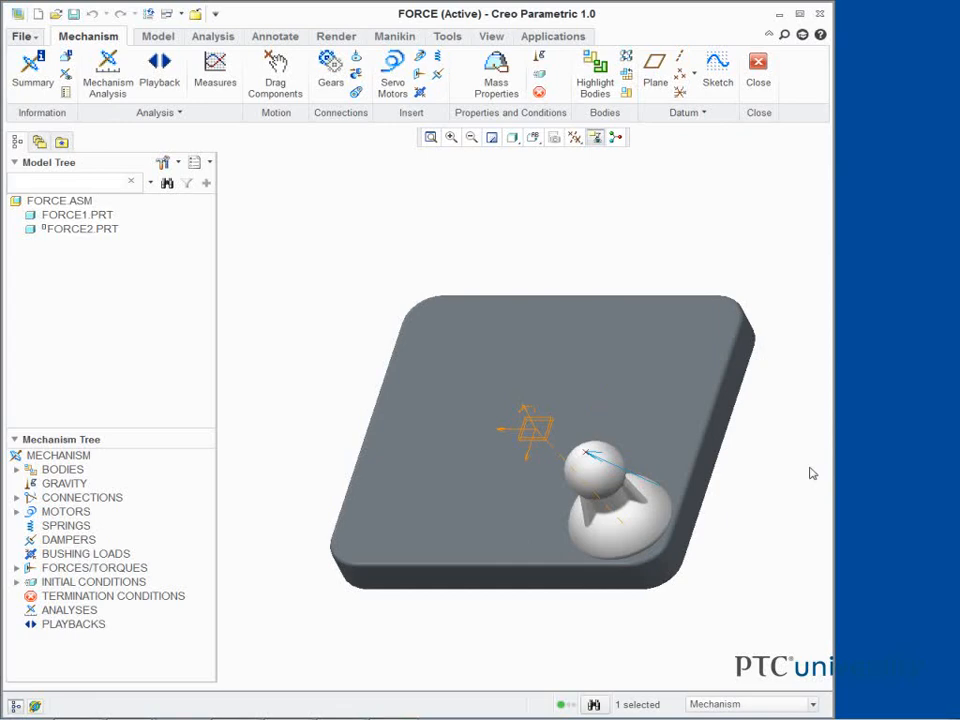
pyautogui.moveTo(309, 587)
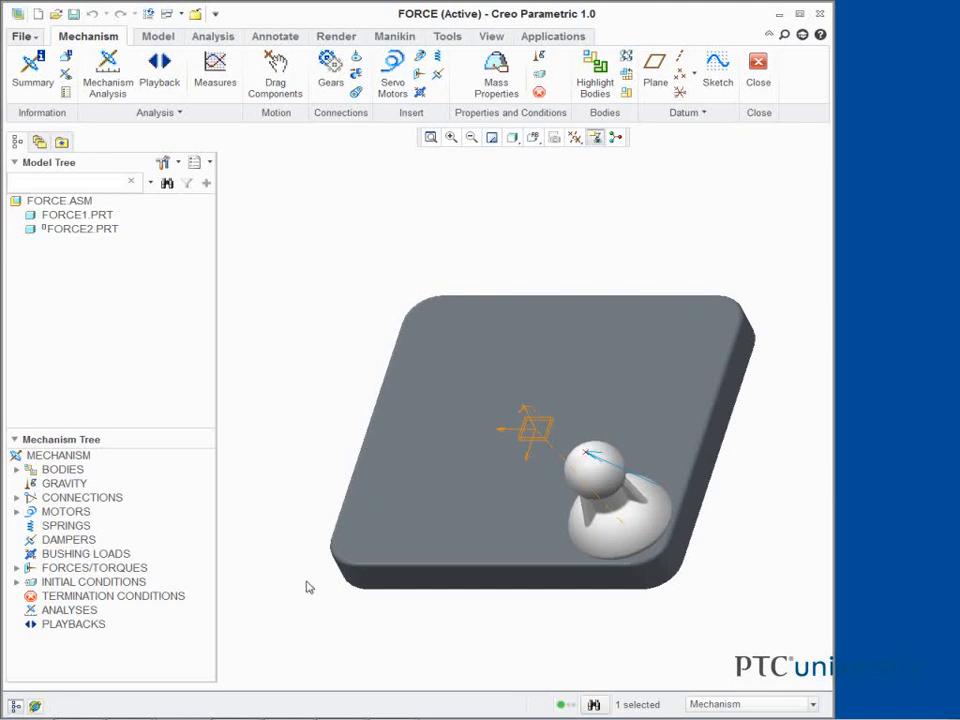
# Step: Create a new analysis from the ANALYSES node's context menu
pyautogui.rightClick(70, 610)
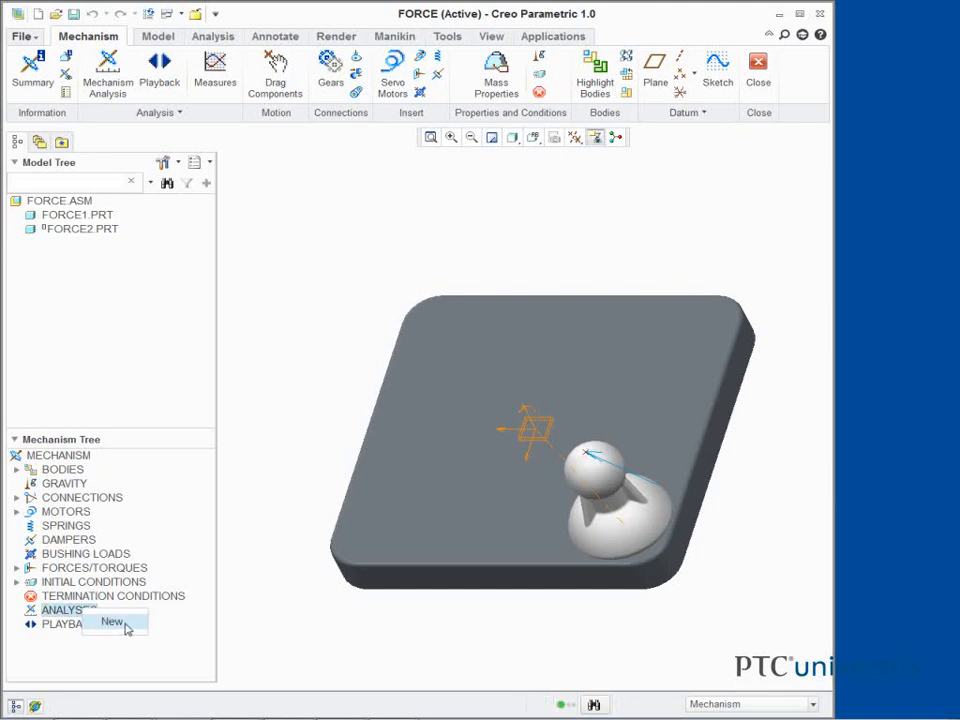
pyautogui.click(112, 621)
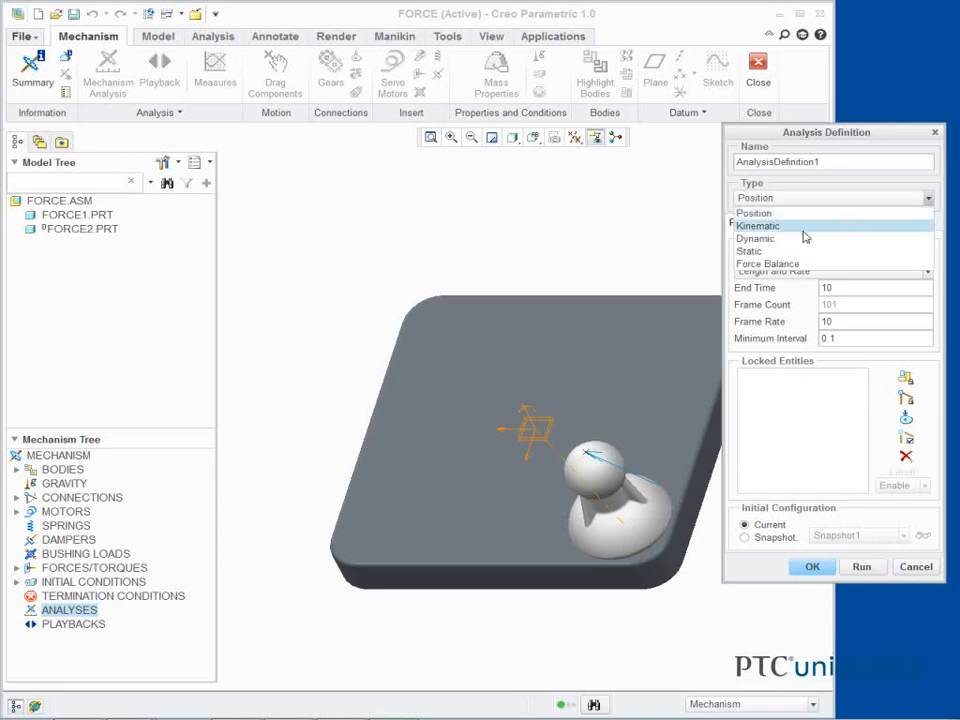
# Step: Make a 17 s dynamic analysis from InitCond1 with gravity and friction, then run
pyautogui.click(755, 238)
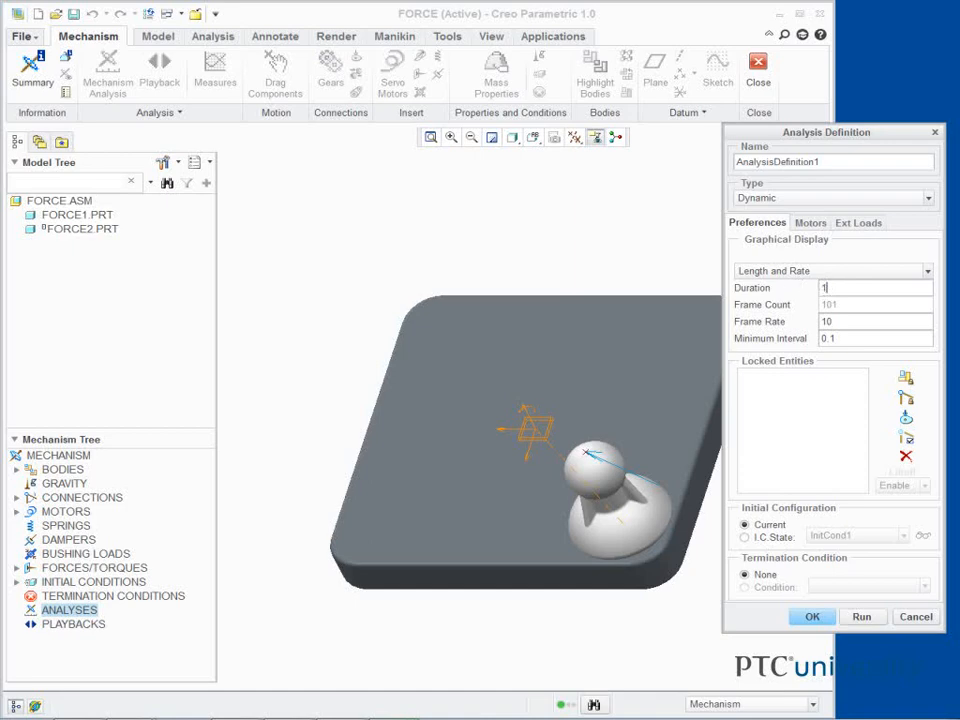
pyautogui.write('17')
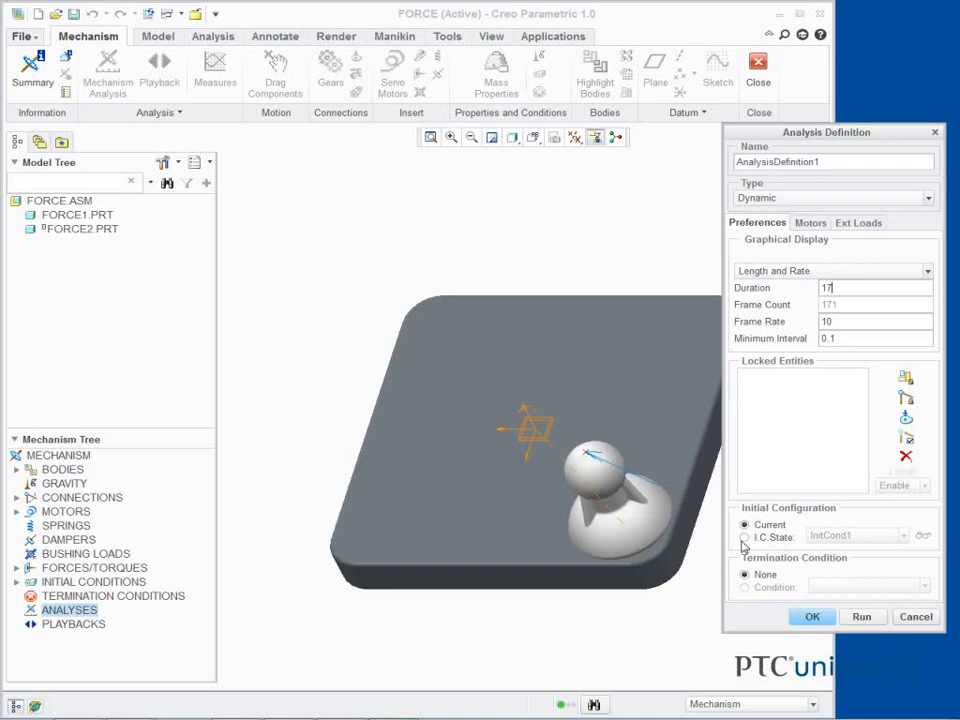
pyautogui.click(745, 537)
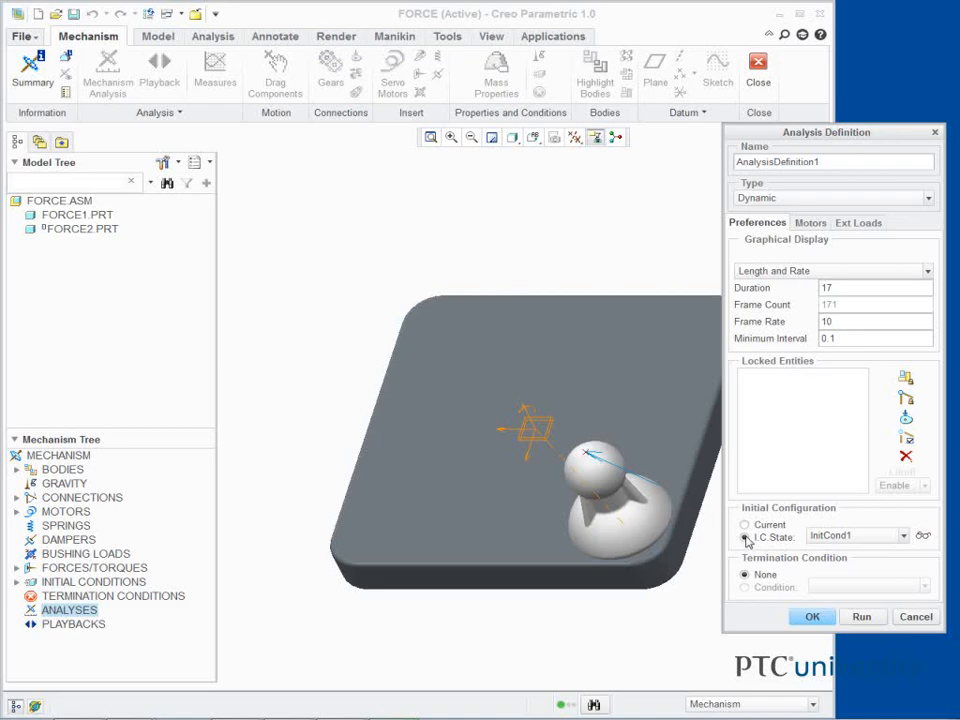
pyautogui.moveTo(744, 539)
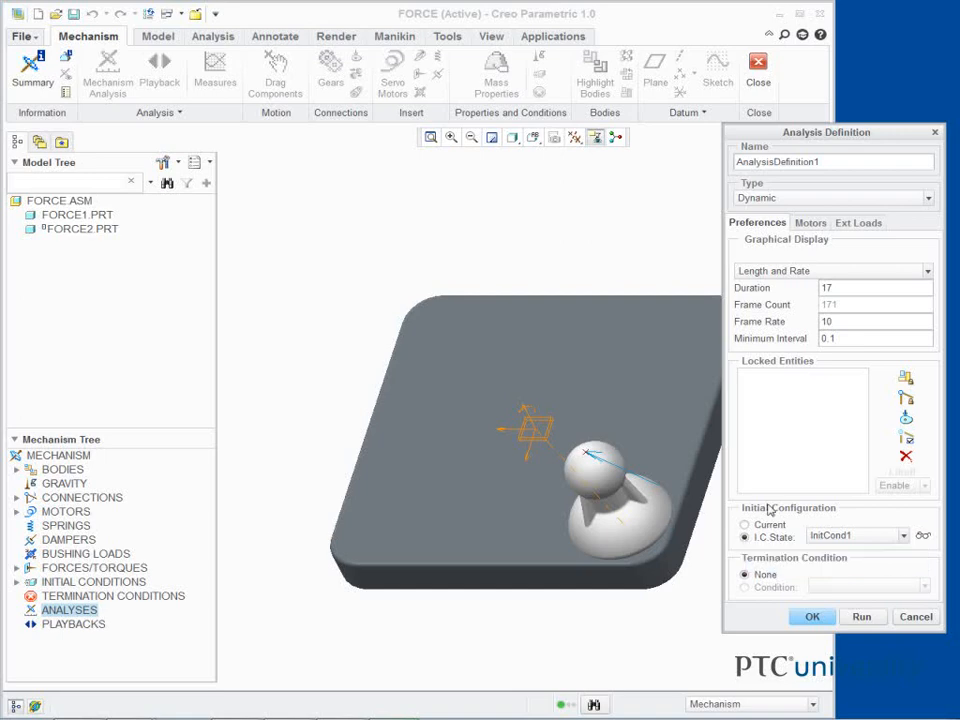
pyautogui.click(858, 222)
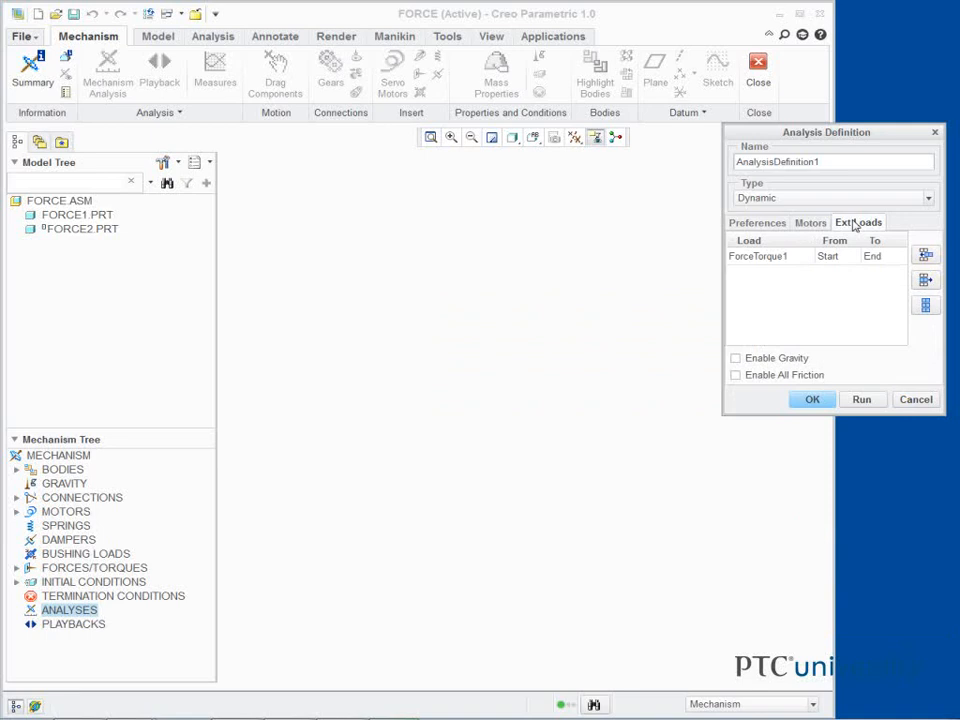
pyautogui.click(736, 358)
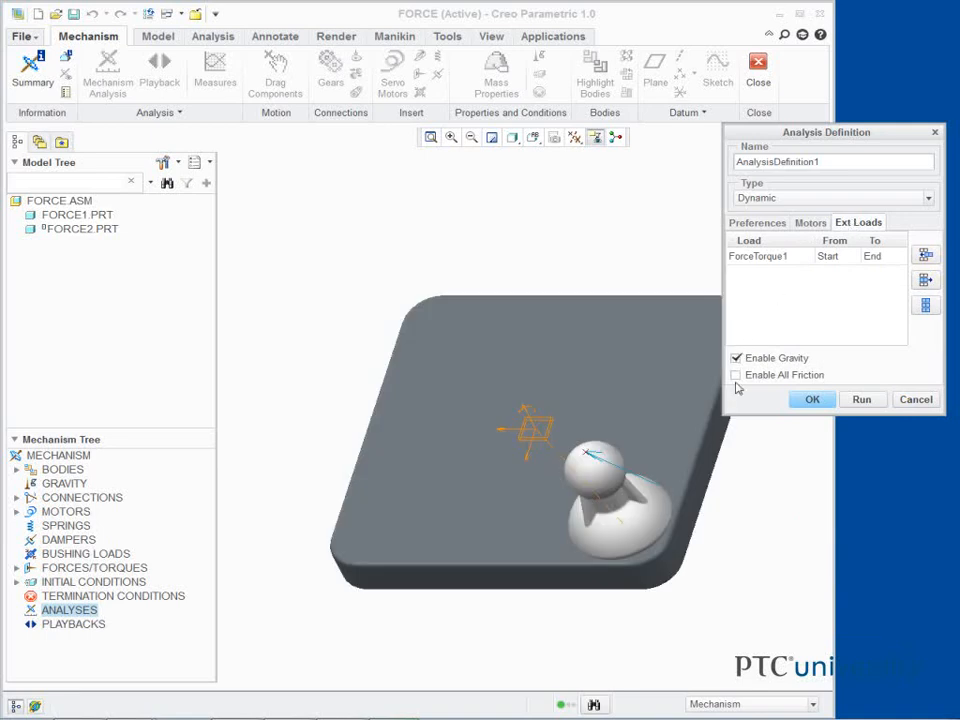
pyautogui.click(736, 375)
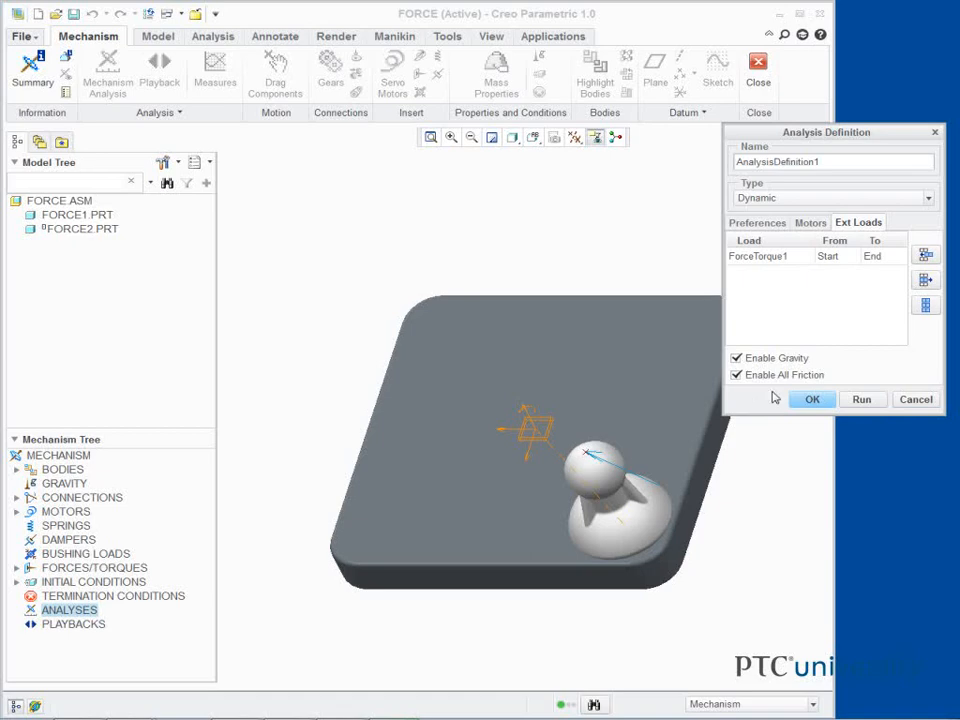
pyautogui.click(861, 399)
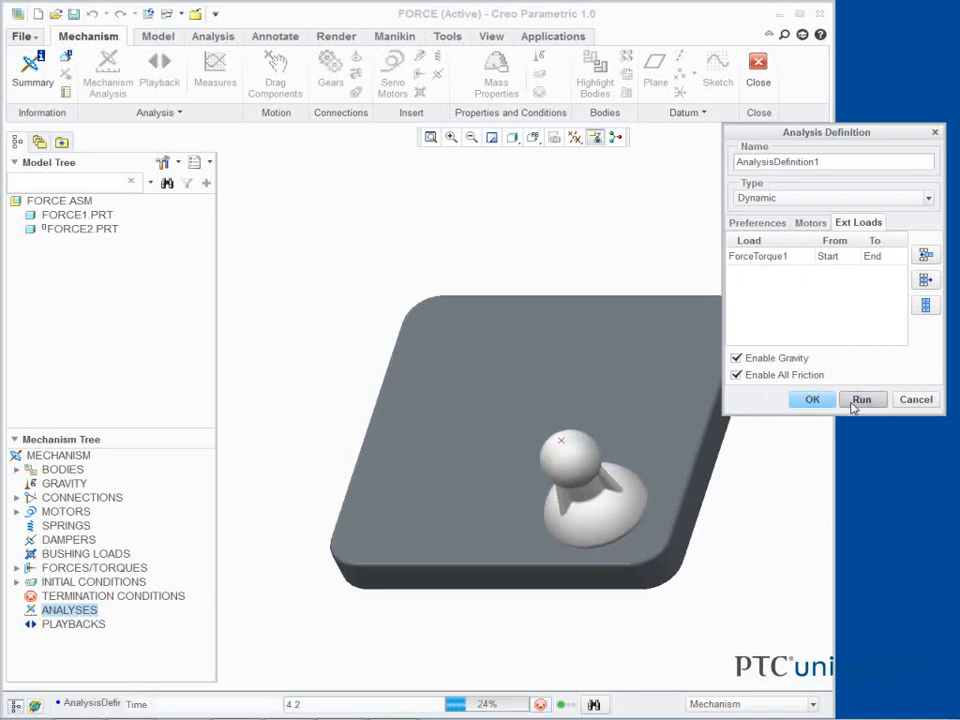
# Step: Let the dynamic run finish and accept AnalysisDefinition1
pyautogui.click(861, 399)
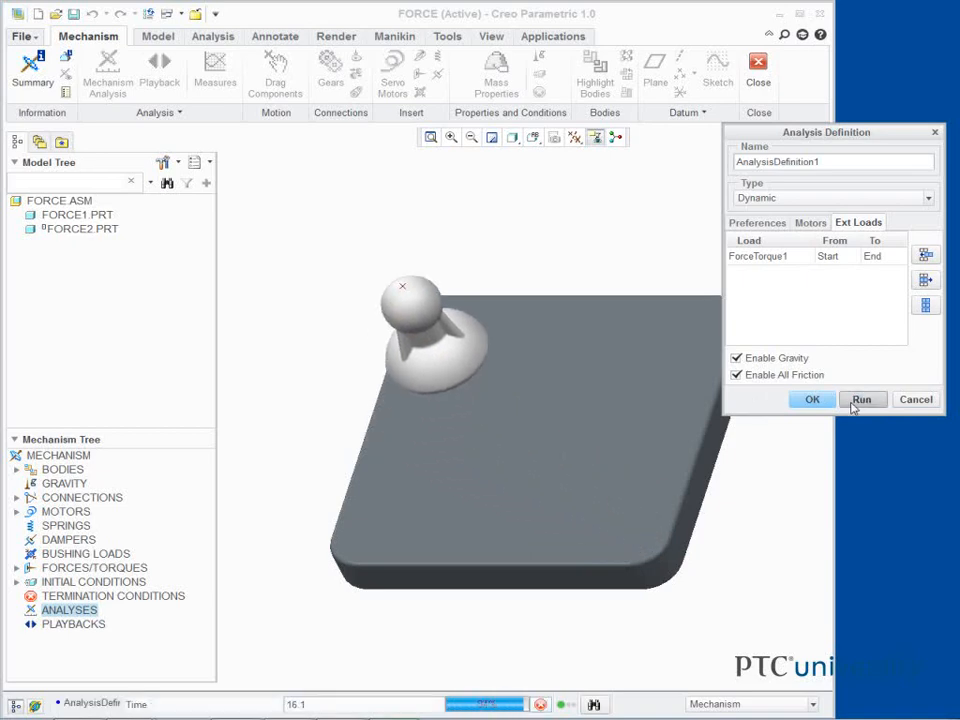
pyautogui.click(861, 399)
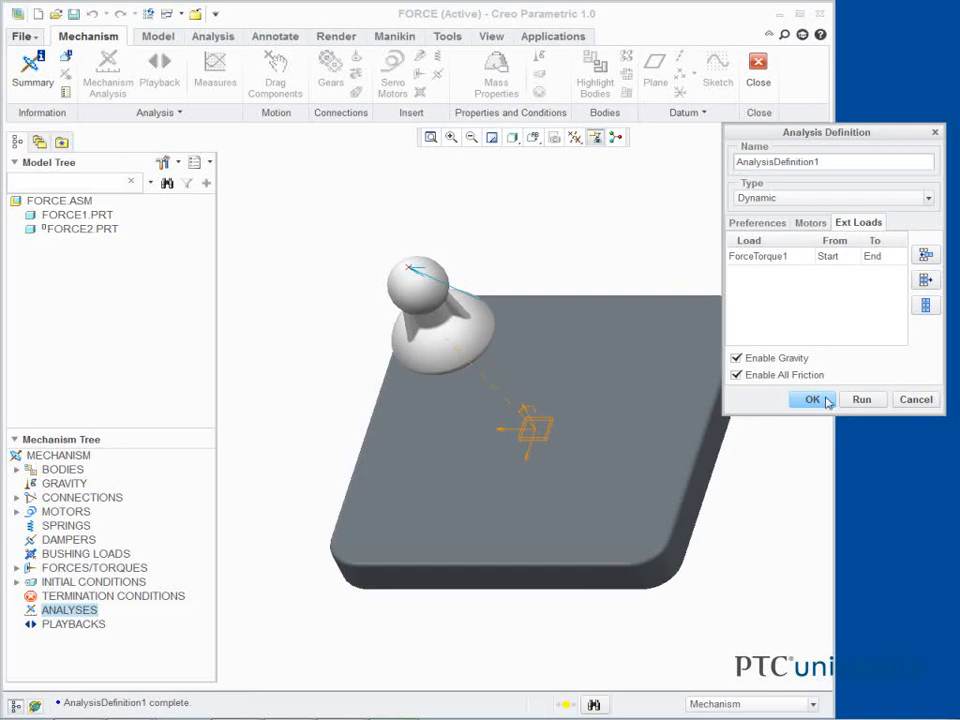
pyautogui.click(812, 399)
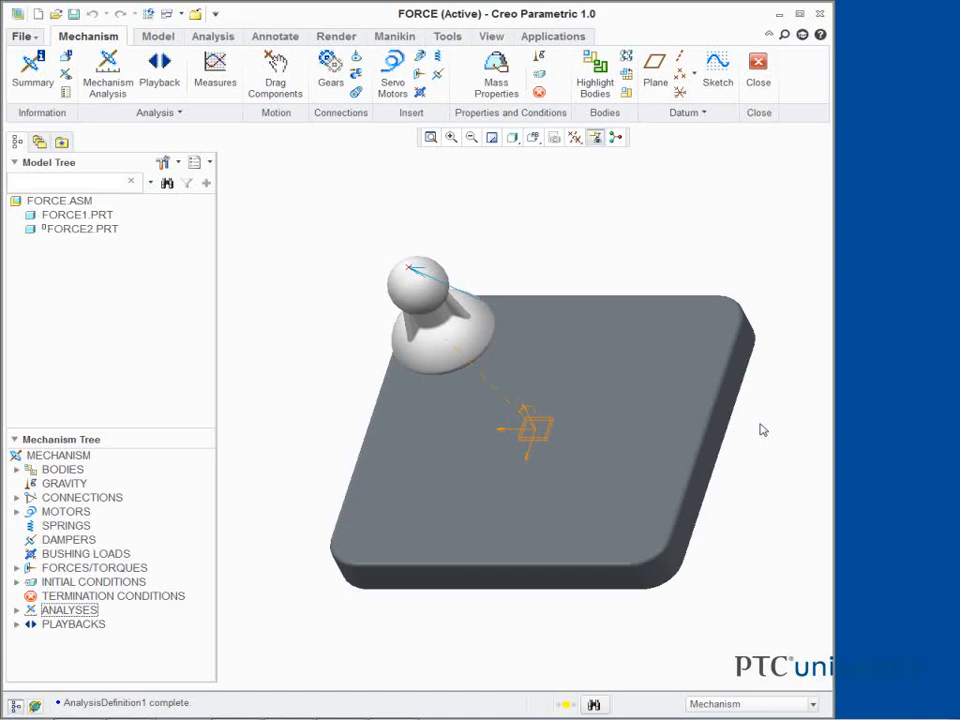
pyautogui.moveTo(325, 123)
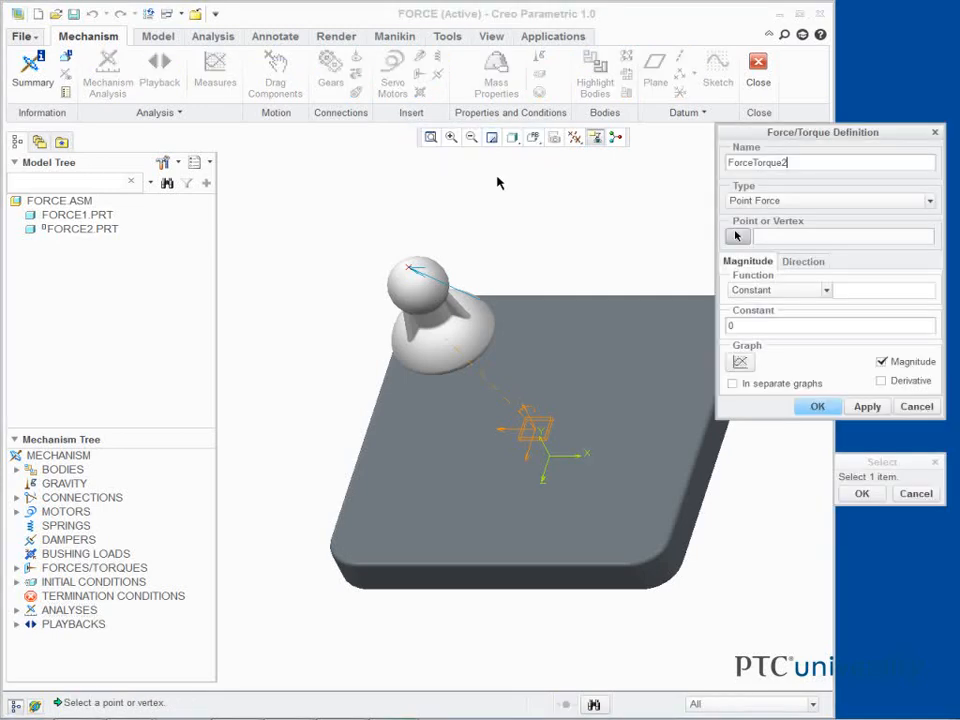
pyautogui.moveTo(540, 247)
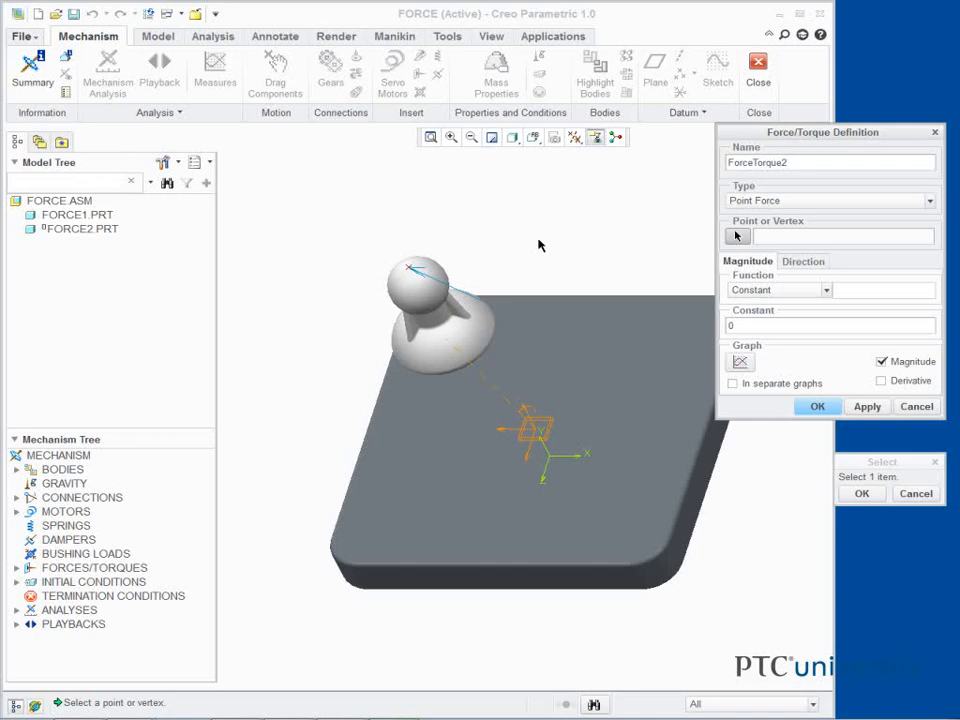
# Step: Set the ForceTorque2 load type to Body Torque and apply it to FORCE2.PRT
pyautogui.click(929, 200)
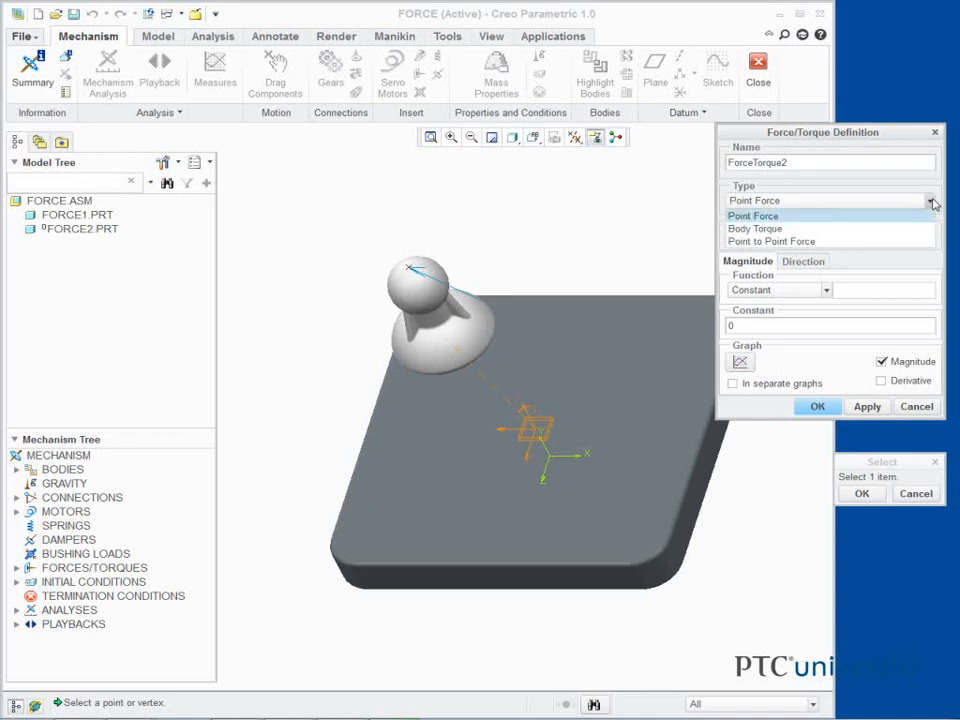
pyautogui.click(755, 228)
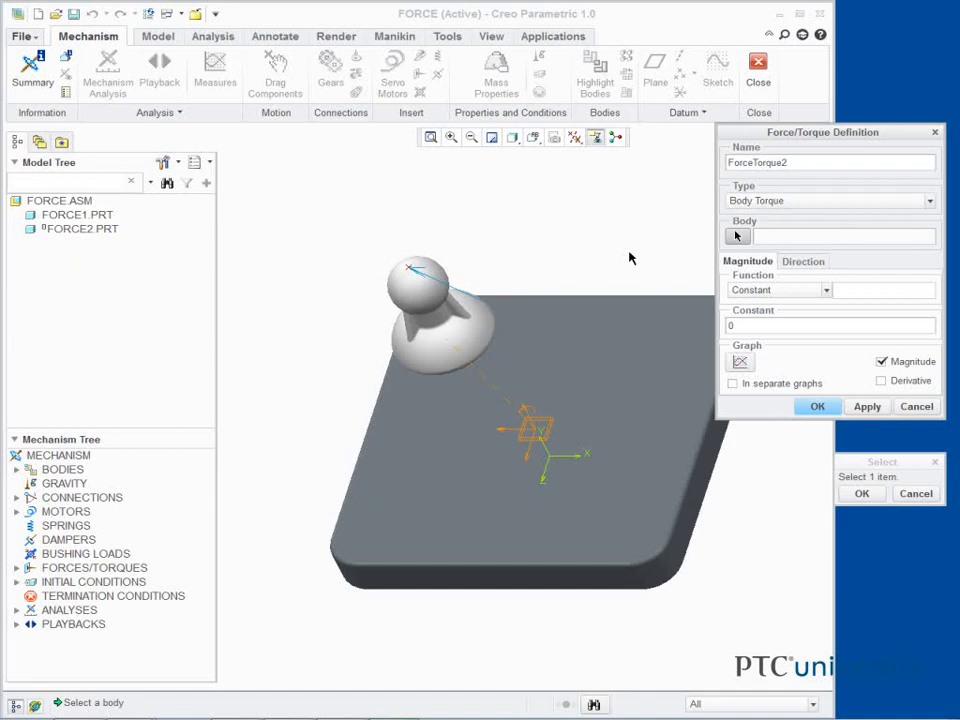
pyautogui.moveTo(428, 298)
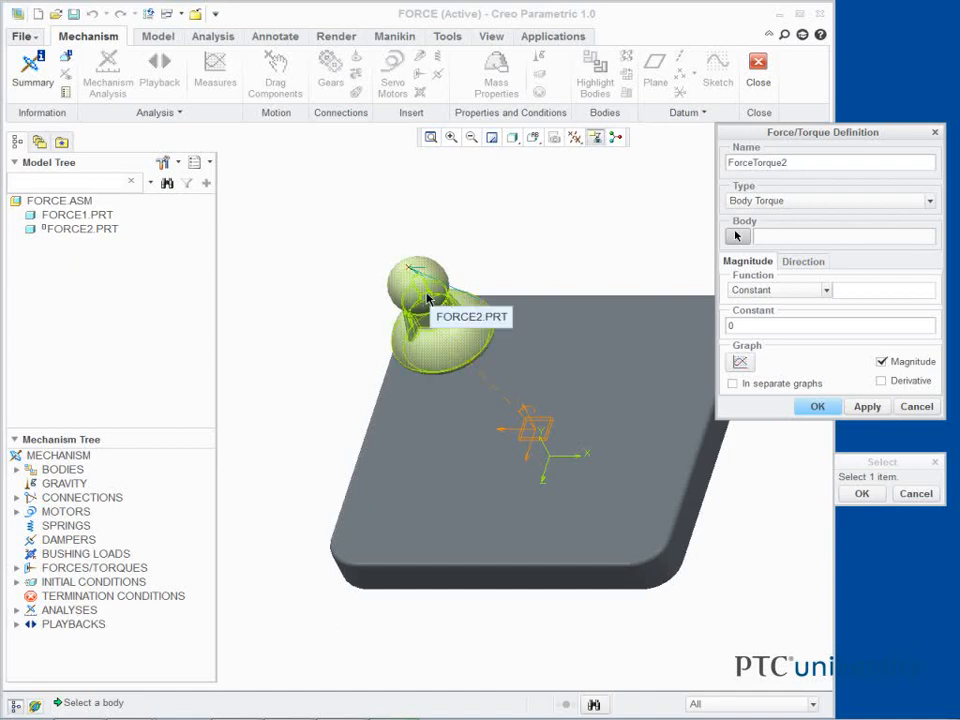
pyautogui.click(440, 320)
pyautogui.write('.8')
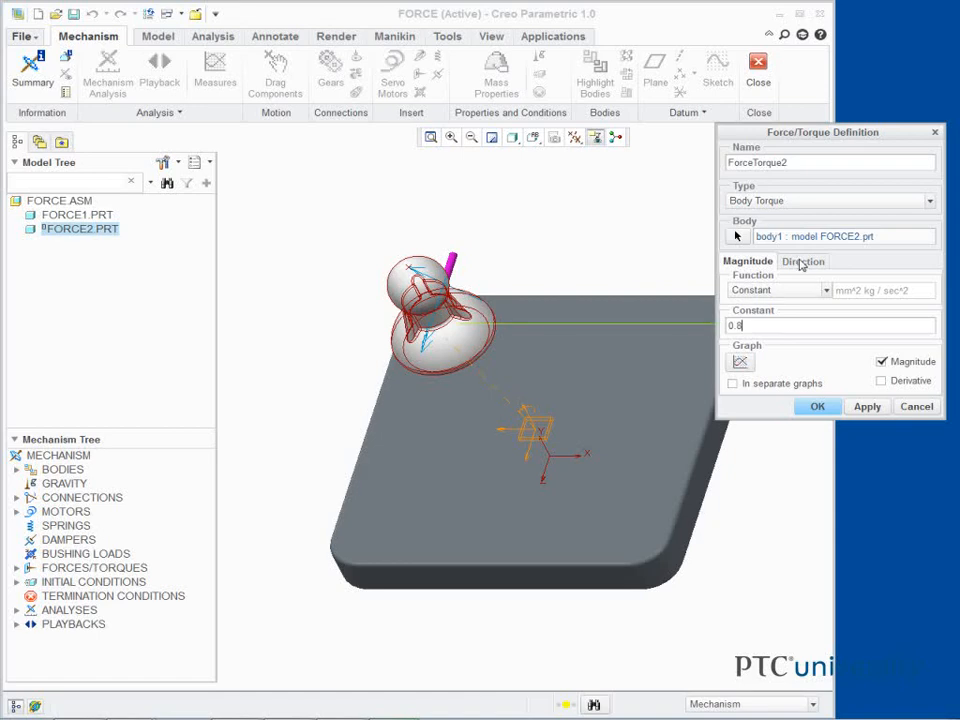
# Step: Give ForceTorque2 magnitude 0.8 along world vector (0, 1, 0) and complete it
pyautogui.click(803, 261)
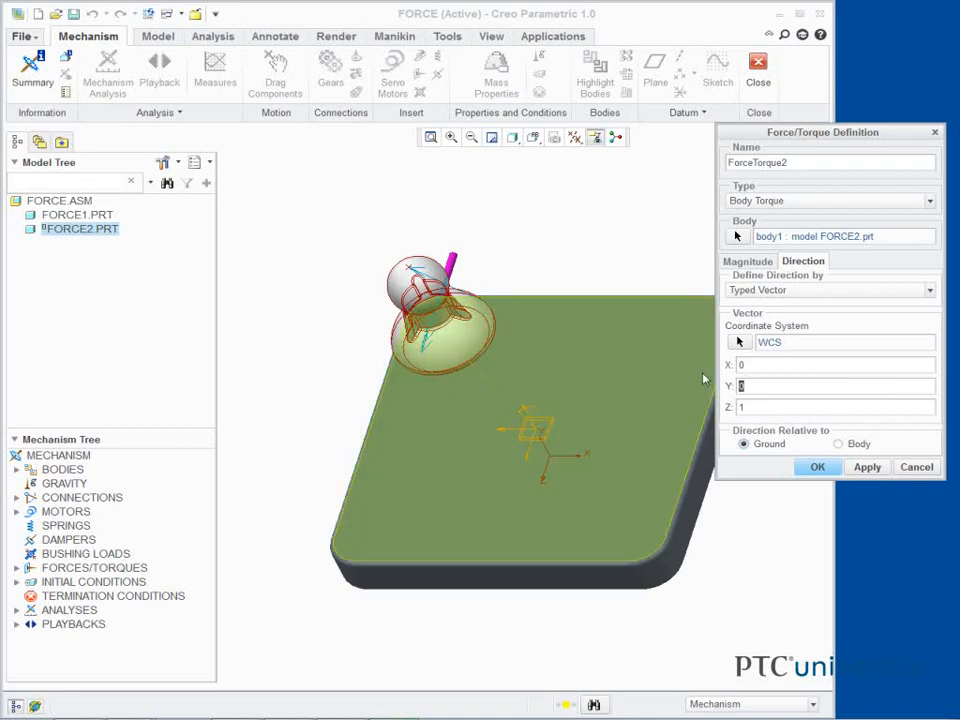
pyautogui.write('1')
pyautogui.click(836, 406)
pyautogui.write('0')
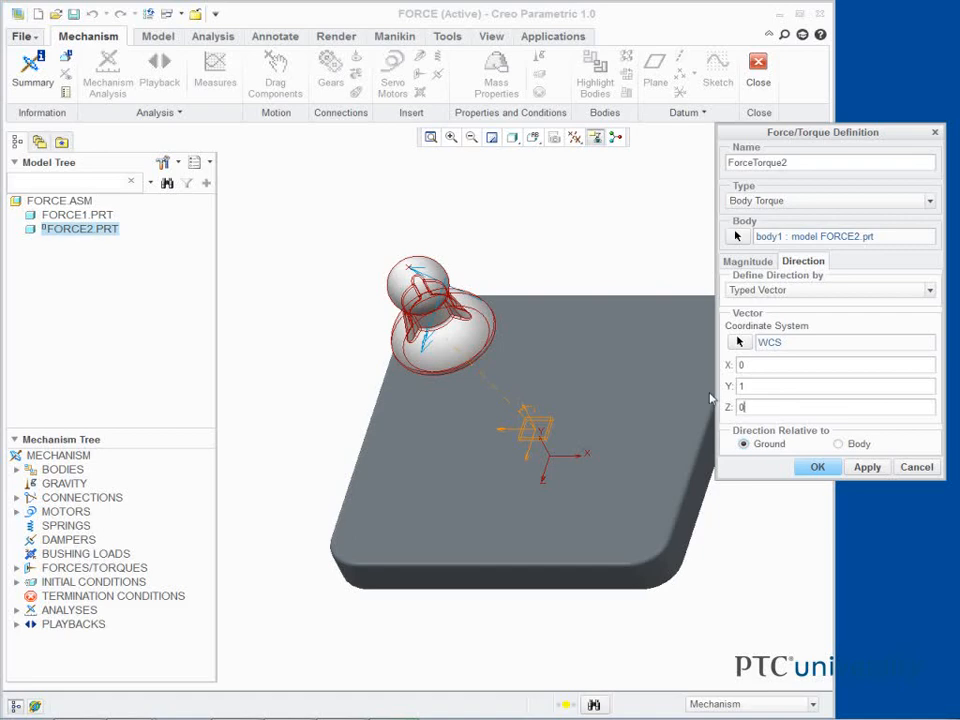
pyautogui.click(816, 467)
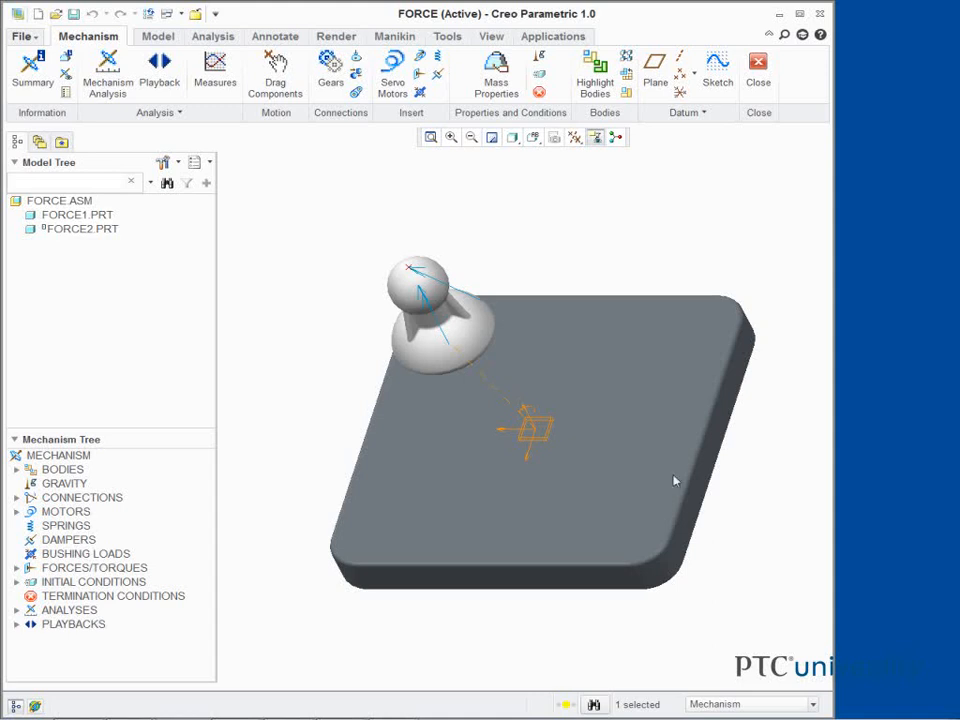
# Step: Expand Analyses and edit the definition of AnalysisDefinition1
pyautogui.click(16, 610)
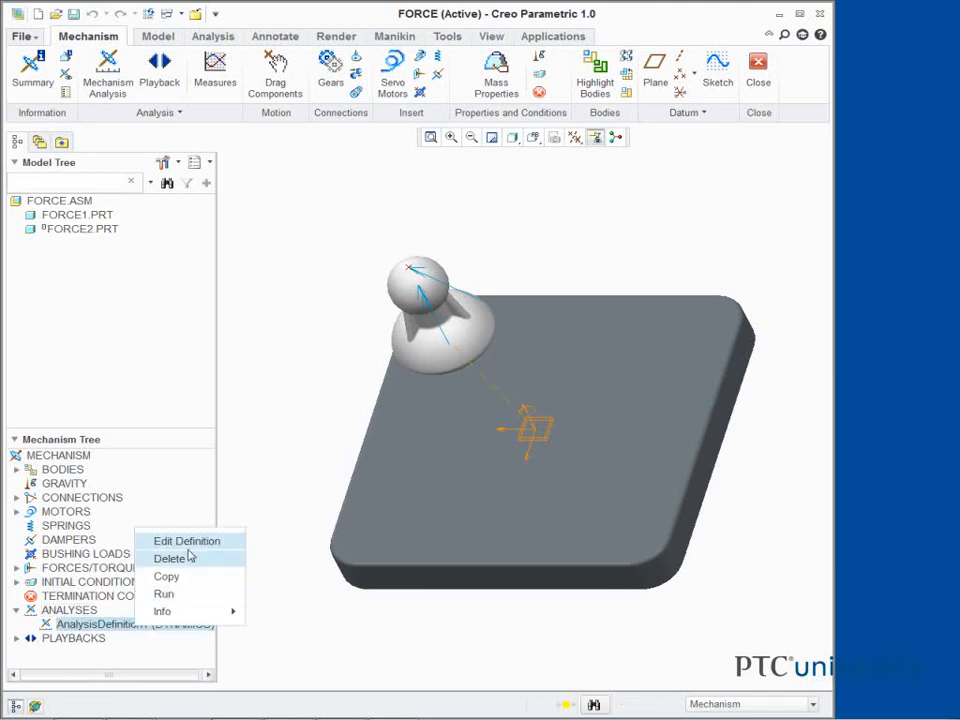
pyautogui.click(186, 540)
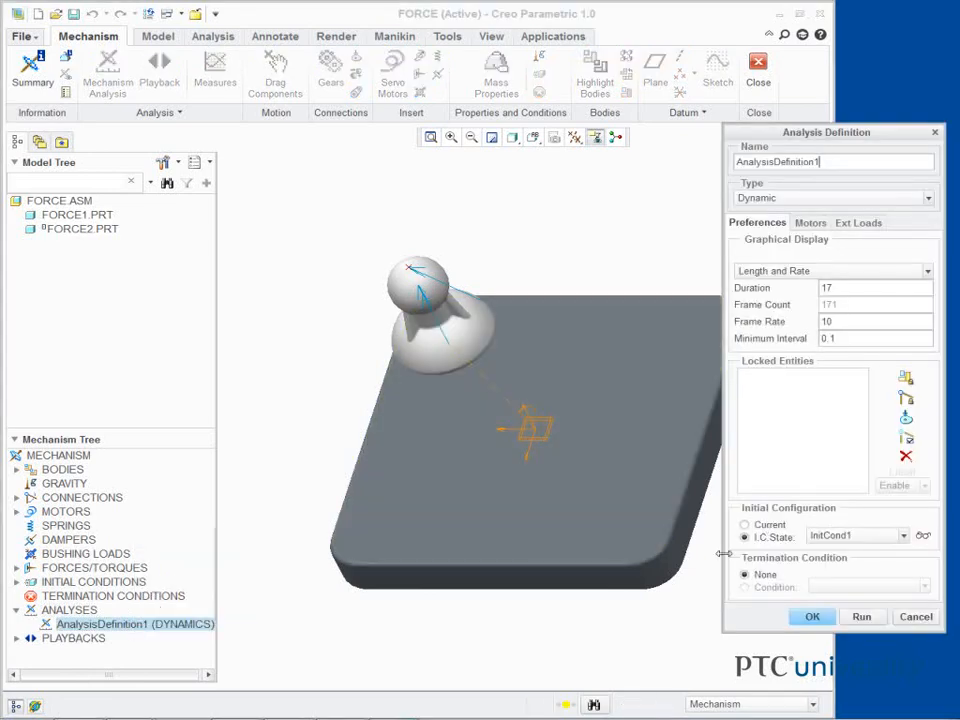
pyautogui.moveTo(708, 566)
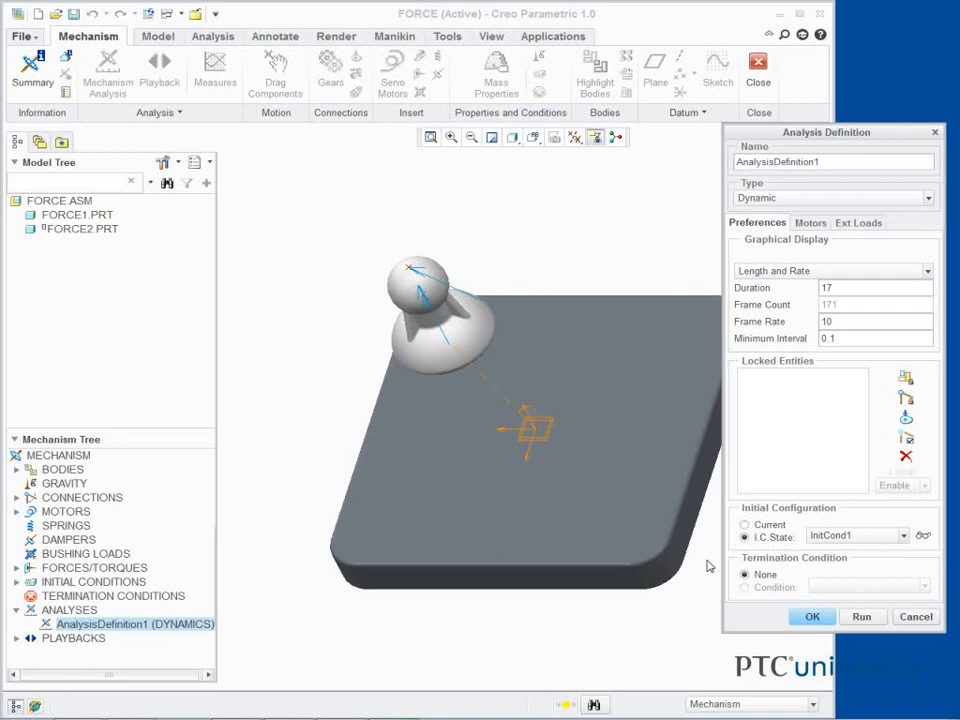
pyautogui.moveTo(850, 232)
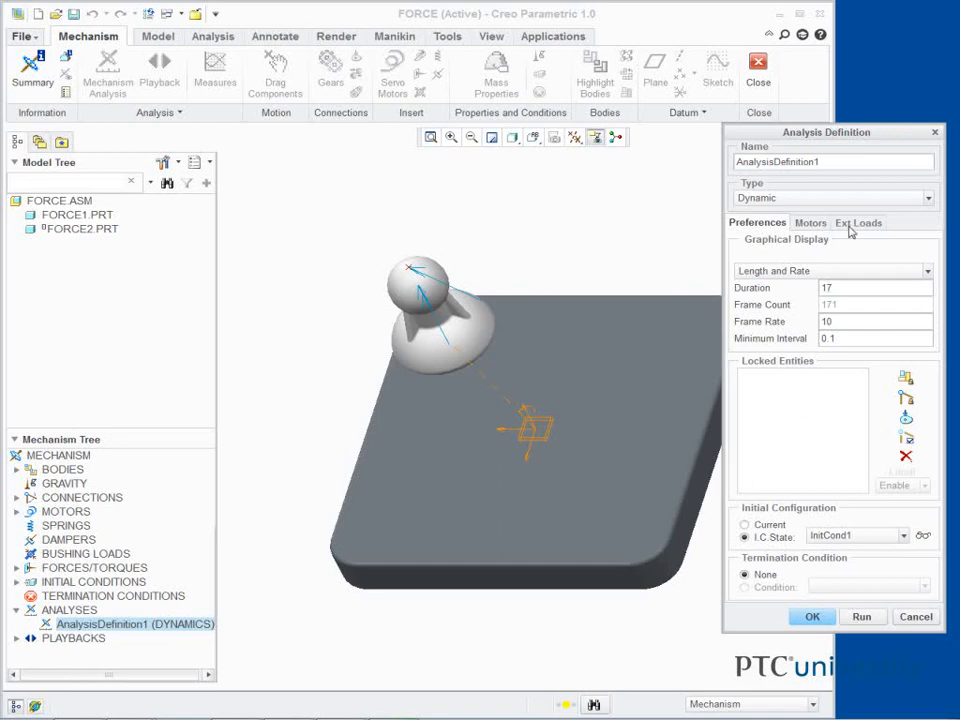
# Step: Replace ForceTorque1 with ForceTorque2 as the external load, then re-run and overwrite the results
pyautogui.click(858, 222)
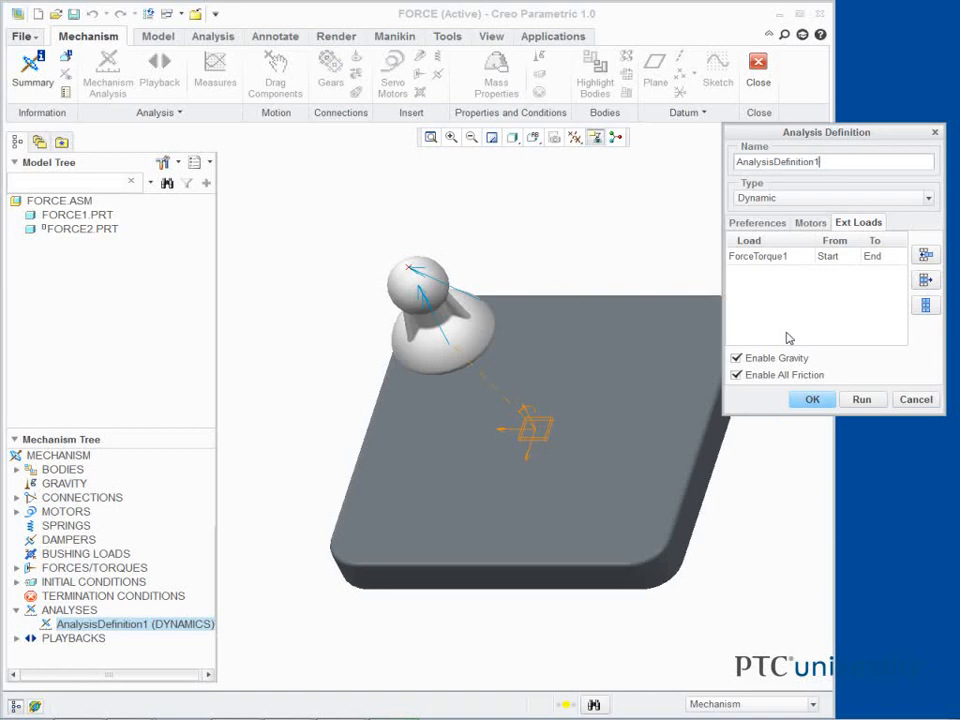
pyautogui.click(765, 256)
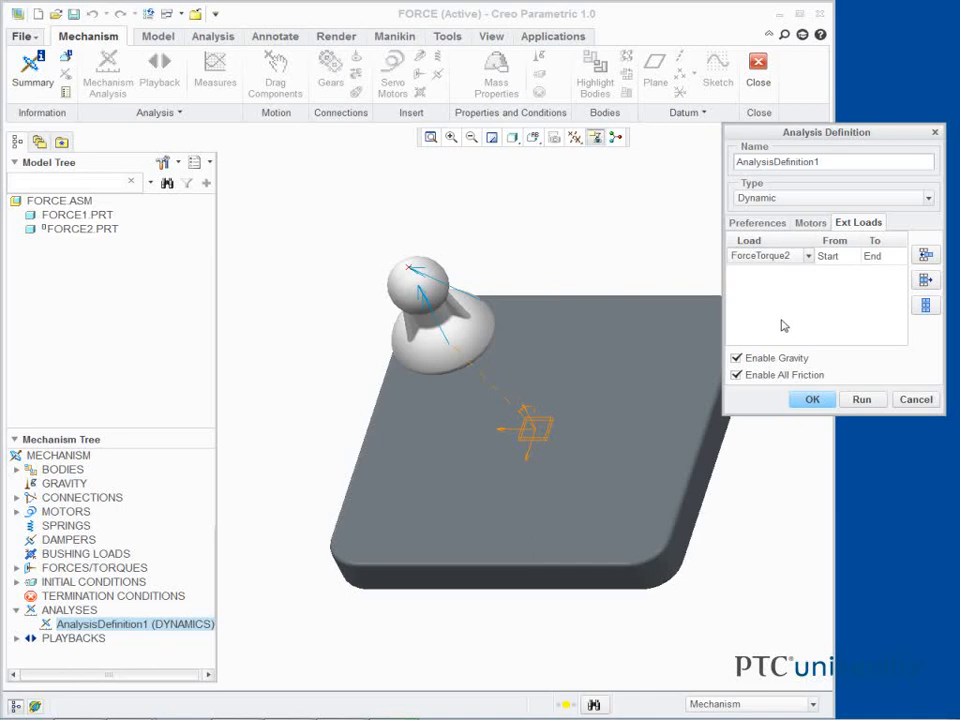
pyautogui.click(861, 399)
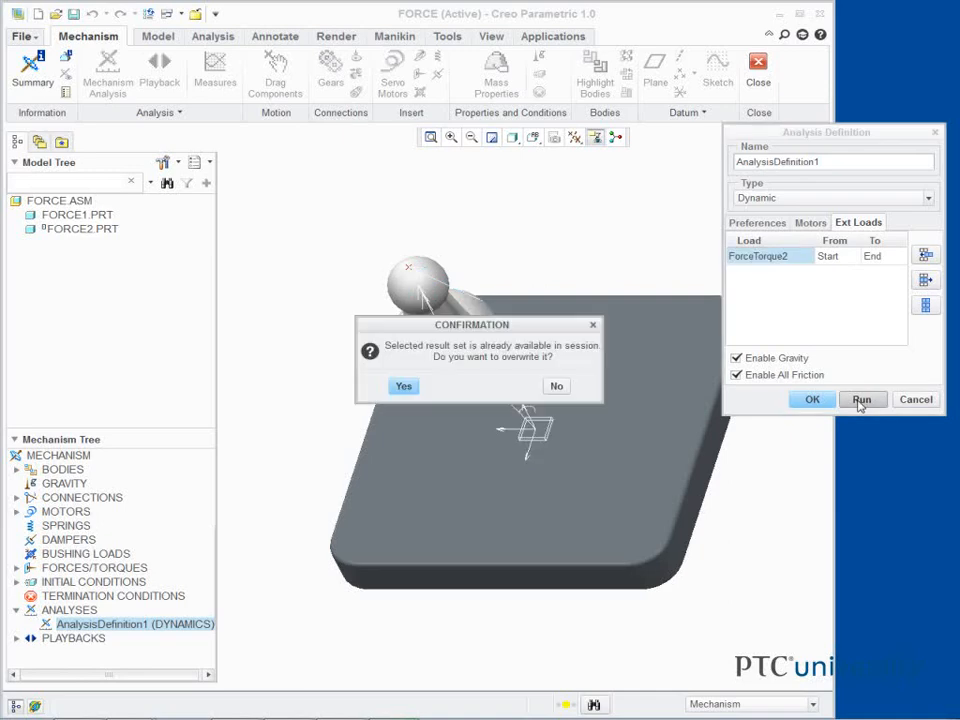
pyautogui.click(403, 386)
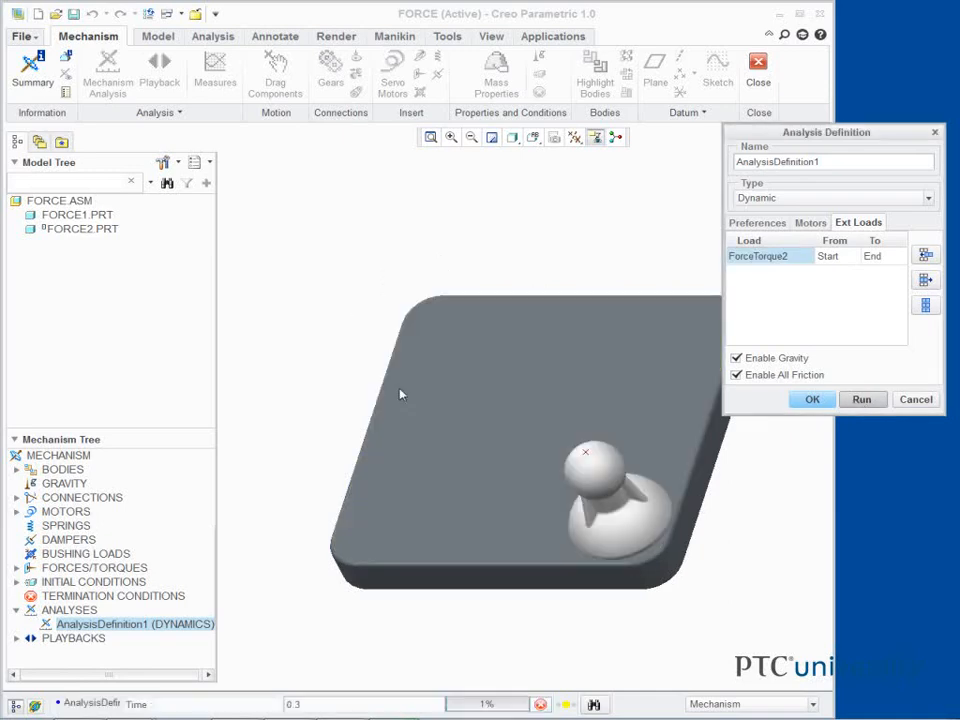
pyautogui.click(861, 399)
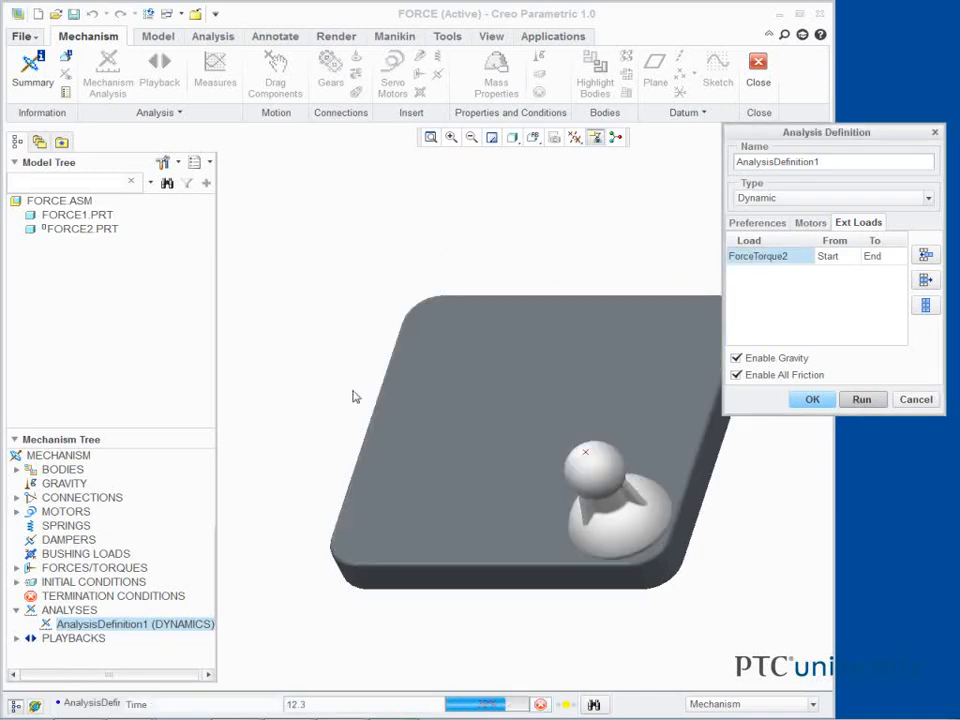
pyautogui.click(861, 399)
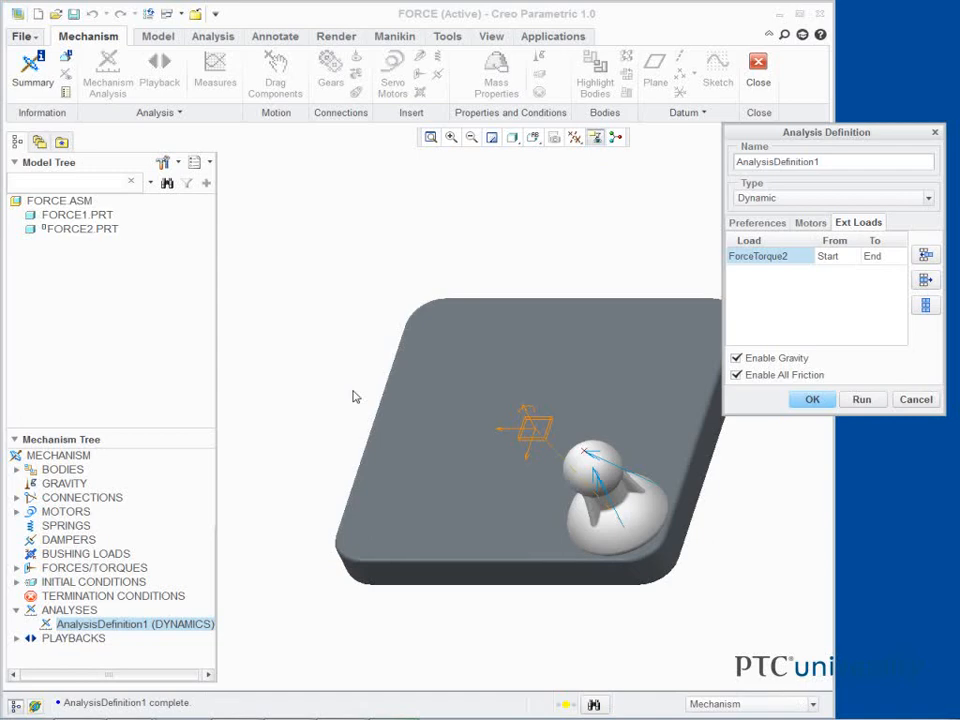
pyautogui.moveTo(845, 258)
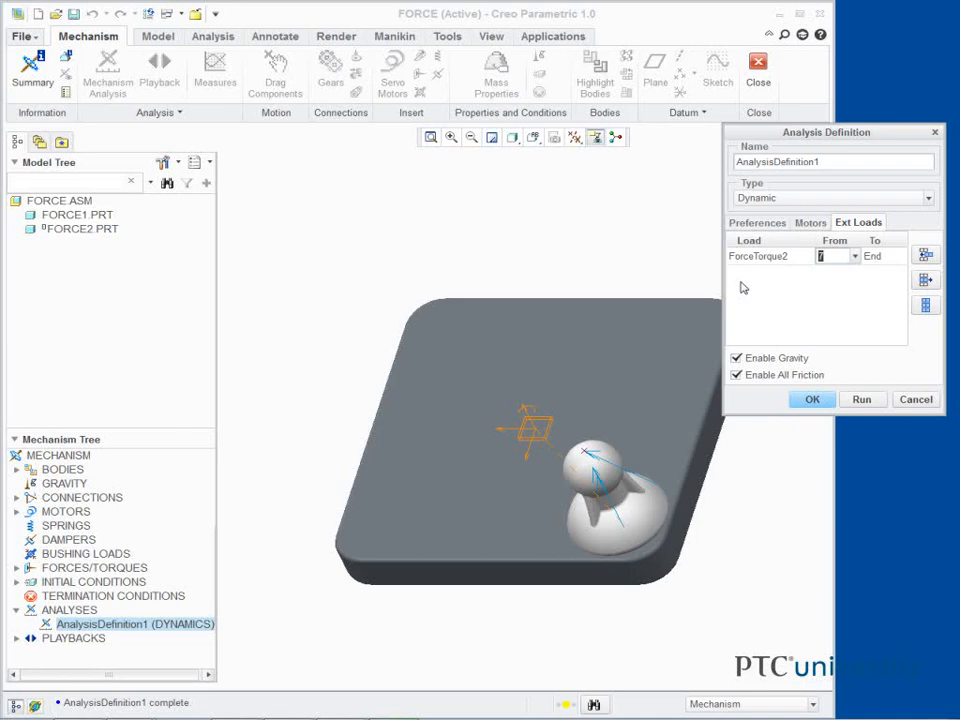
# Step: Add ForceTorque1 as a second external load alongside ForceTorque2
pyautogui.click(925, 255)
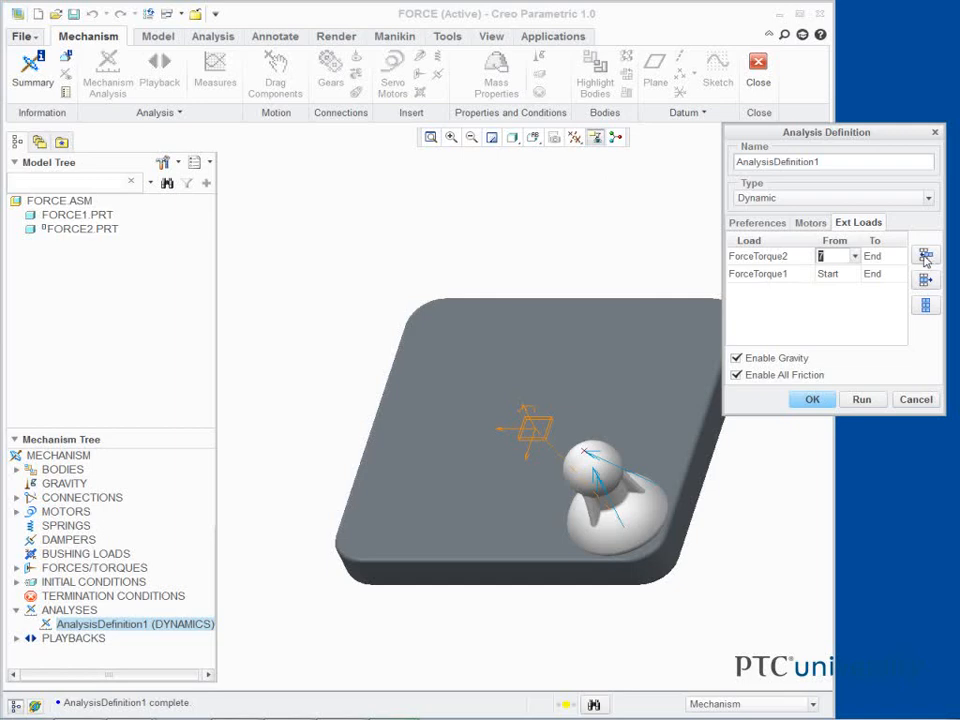
pyautogui.moveTo(925, 256)
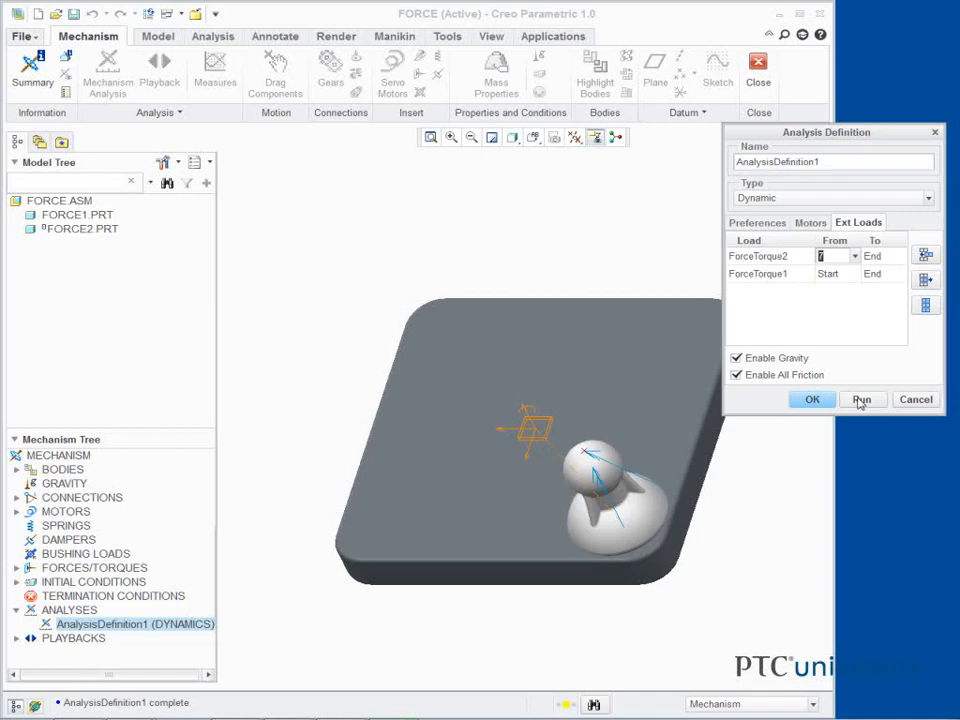
# Step: Re-run AnalysisDefinition1 with both loads, overwrite the previous results, and close the definition
pyautogui.click(861, 399)
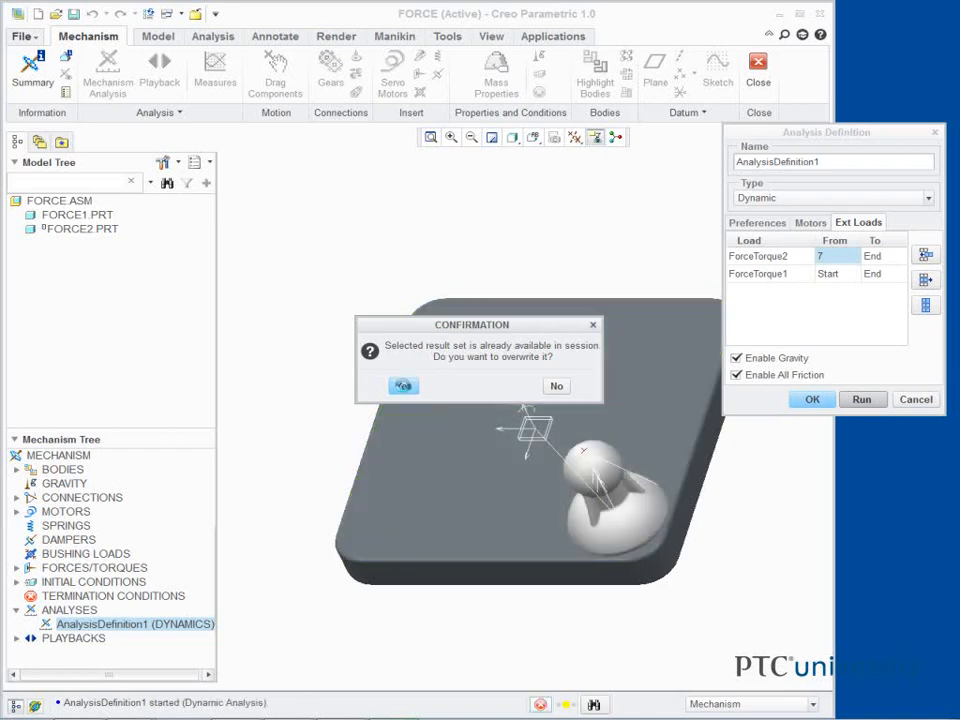
pyautogui.click(403, 386)
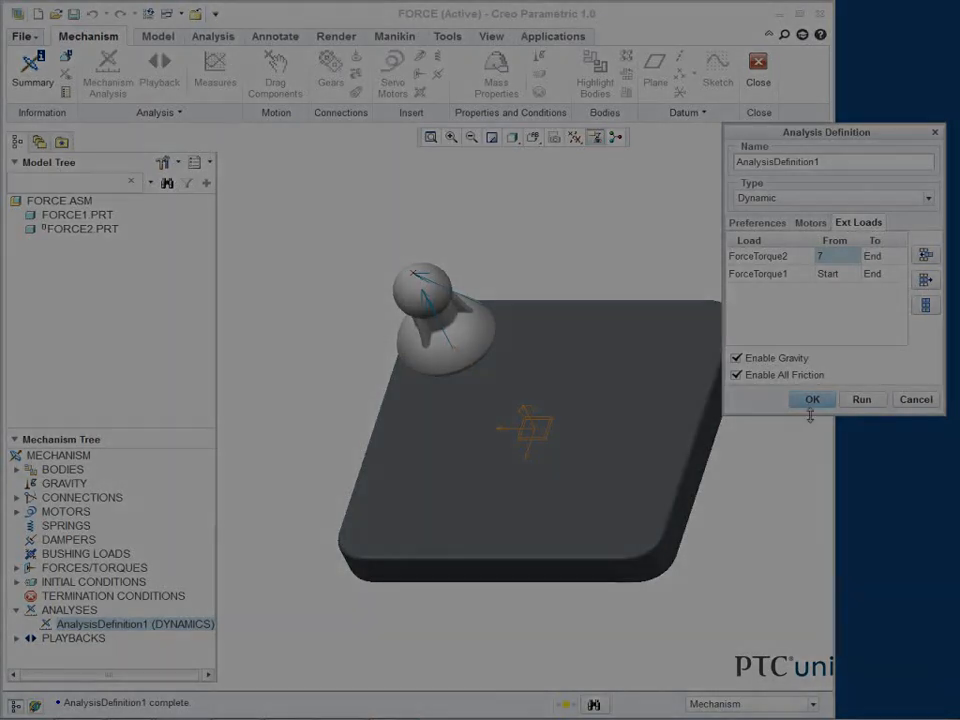
pyautogui.click(812, 399)
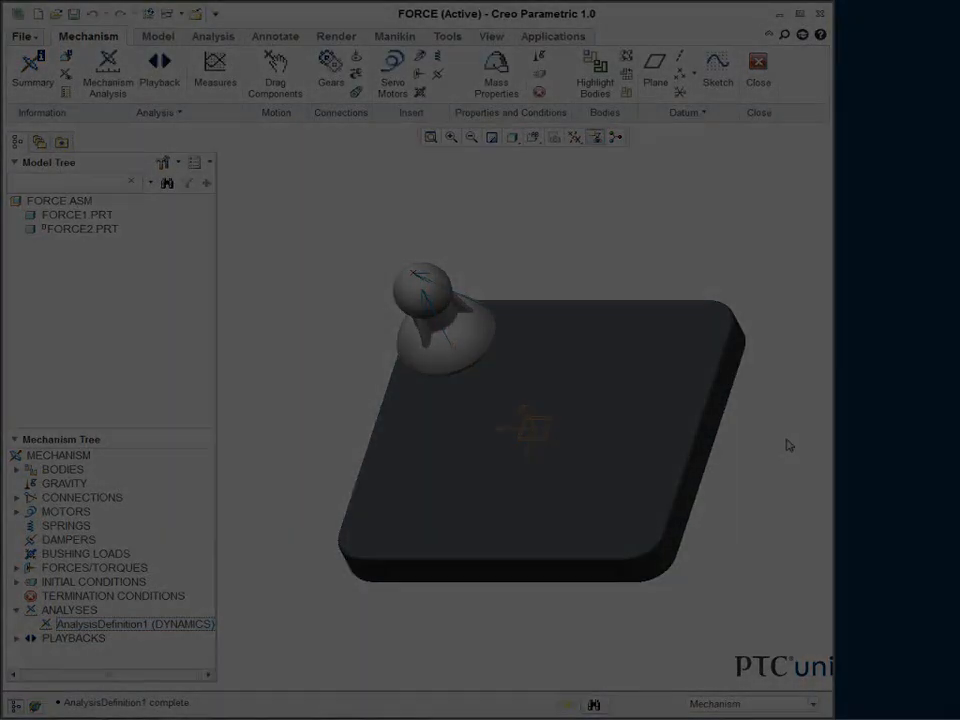